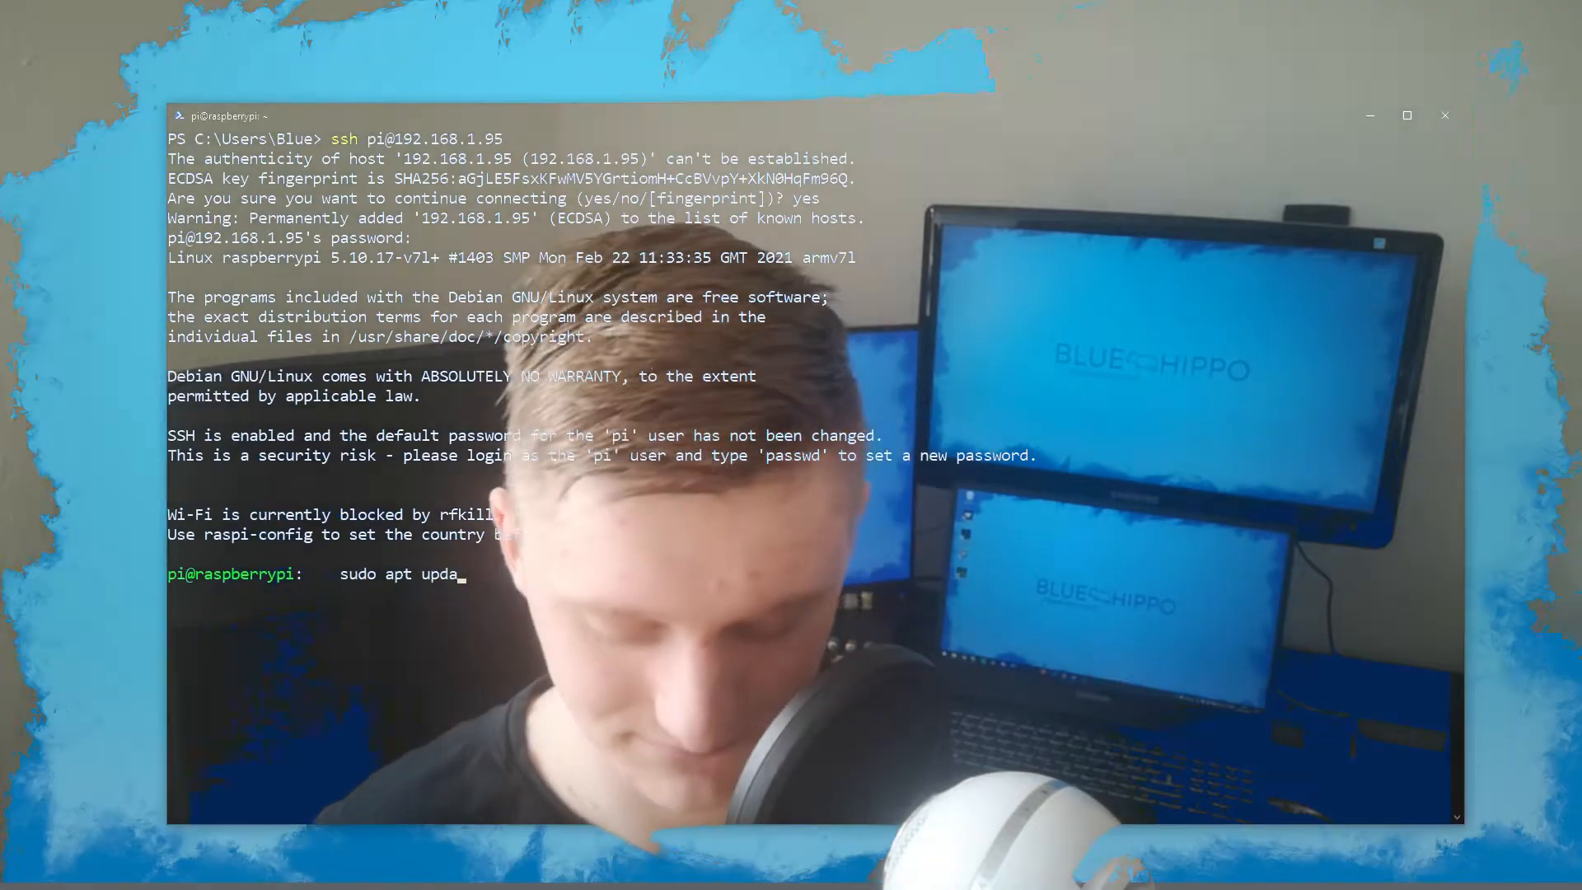
- Run sudo apt update on the Raspberry Pi over the SSH session
key(Return)
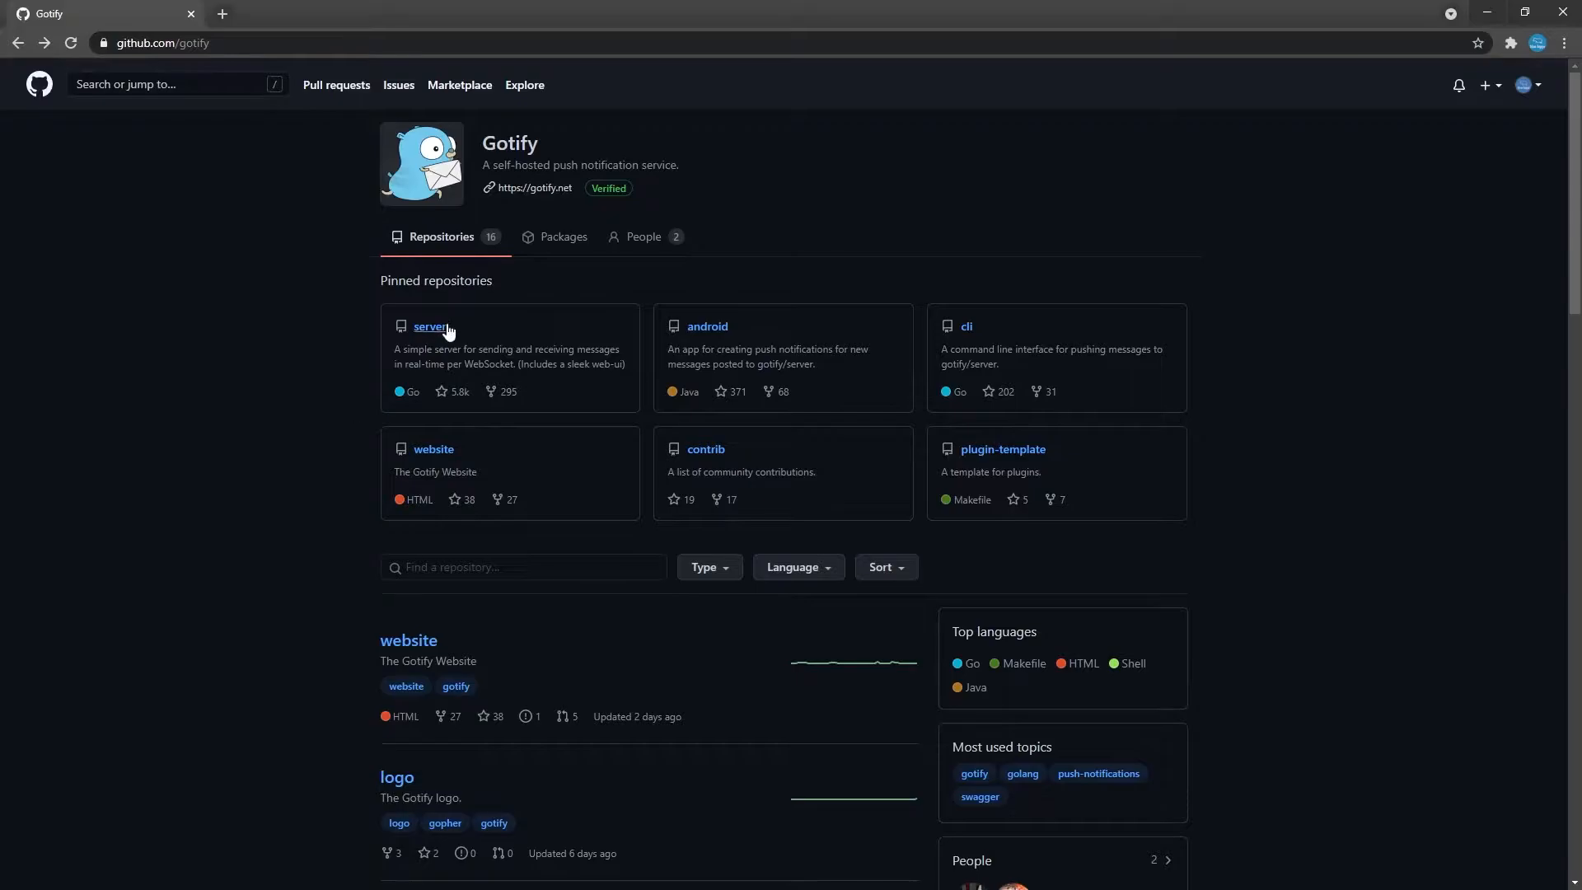
- Open the gotify/server repository and its Version 2.0.22 release page
click(429, 327)
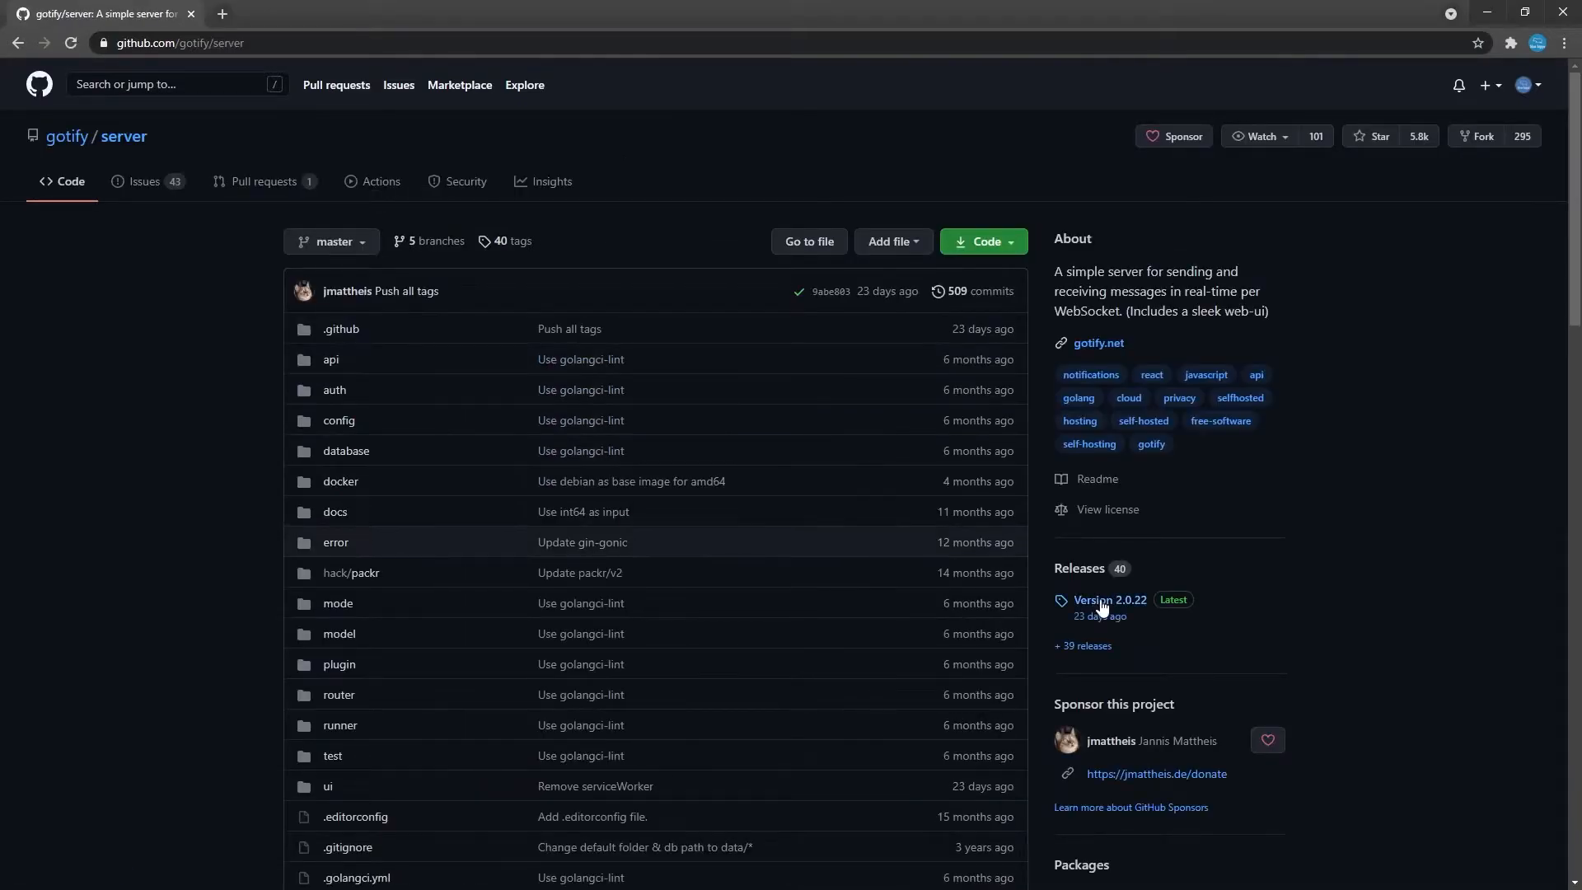
click(1108, 601)
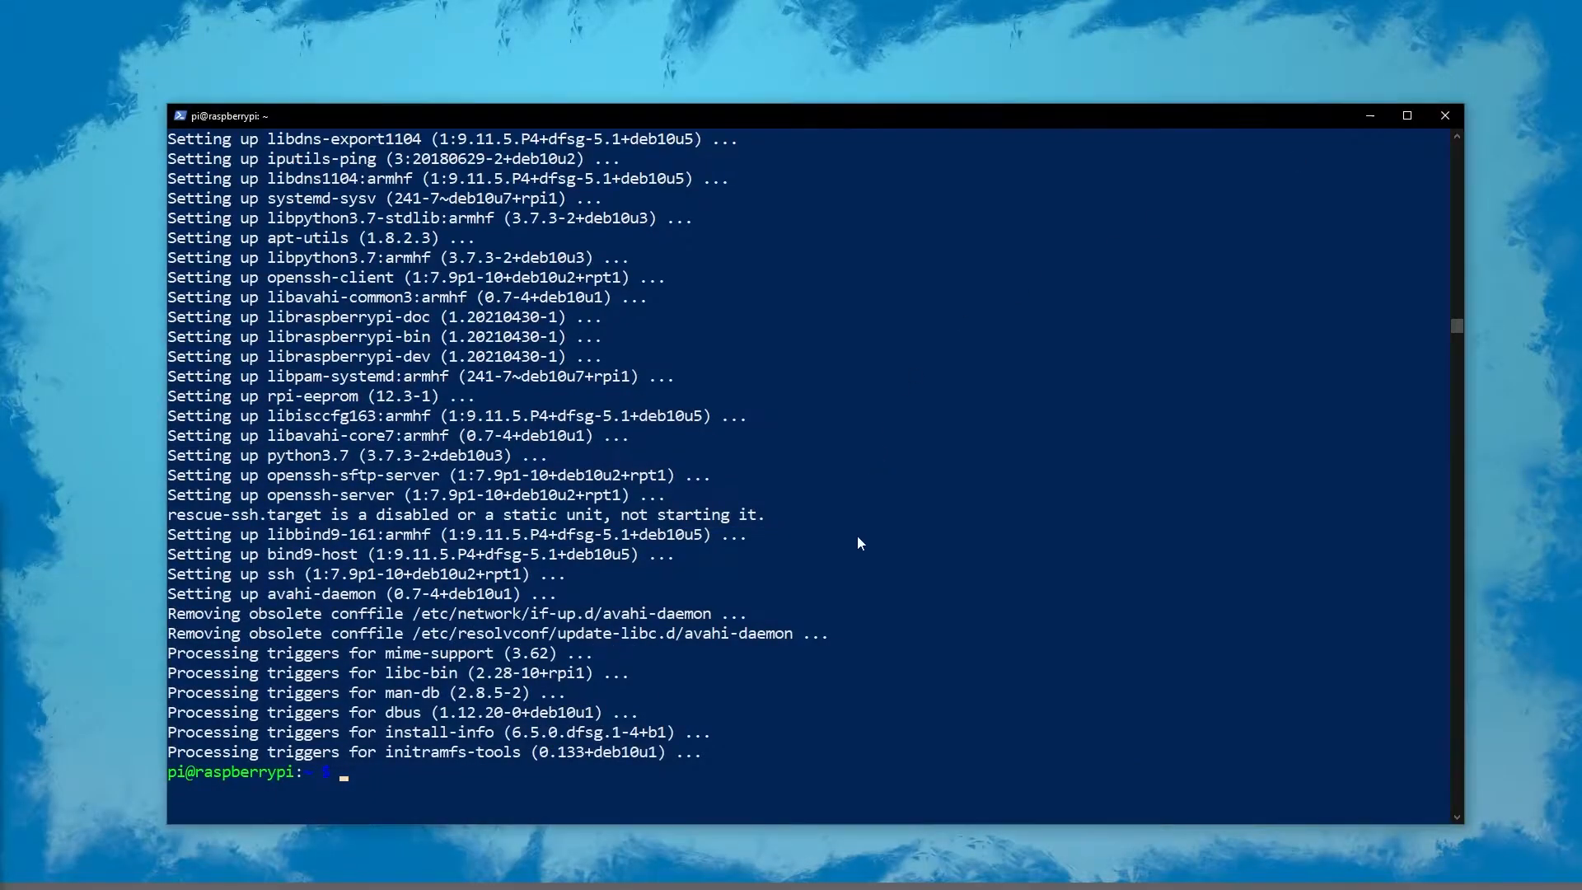
- Download and unzip gotify-linux-arm-7.zip v2.0.22, then start the Gotify server with sudo
text(wget https://github.com/gotify/server/releases/download/v2.0.22/gotify-linux-arm-7.zip)
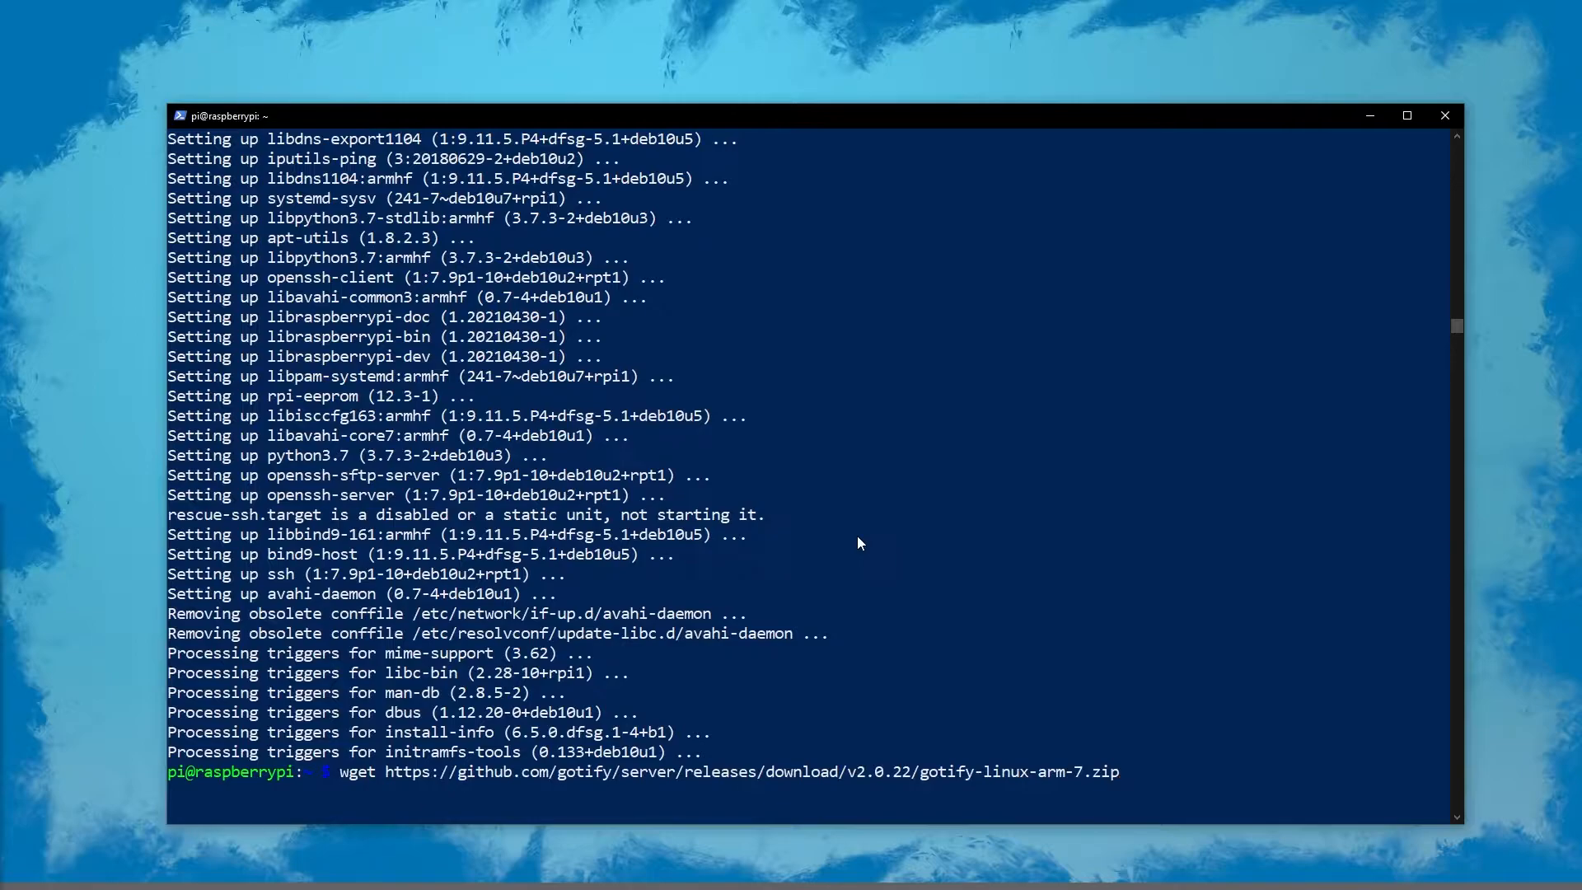
key(Return)
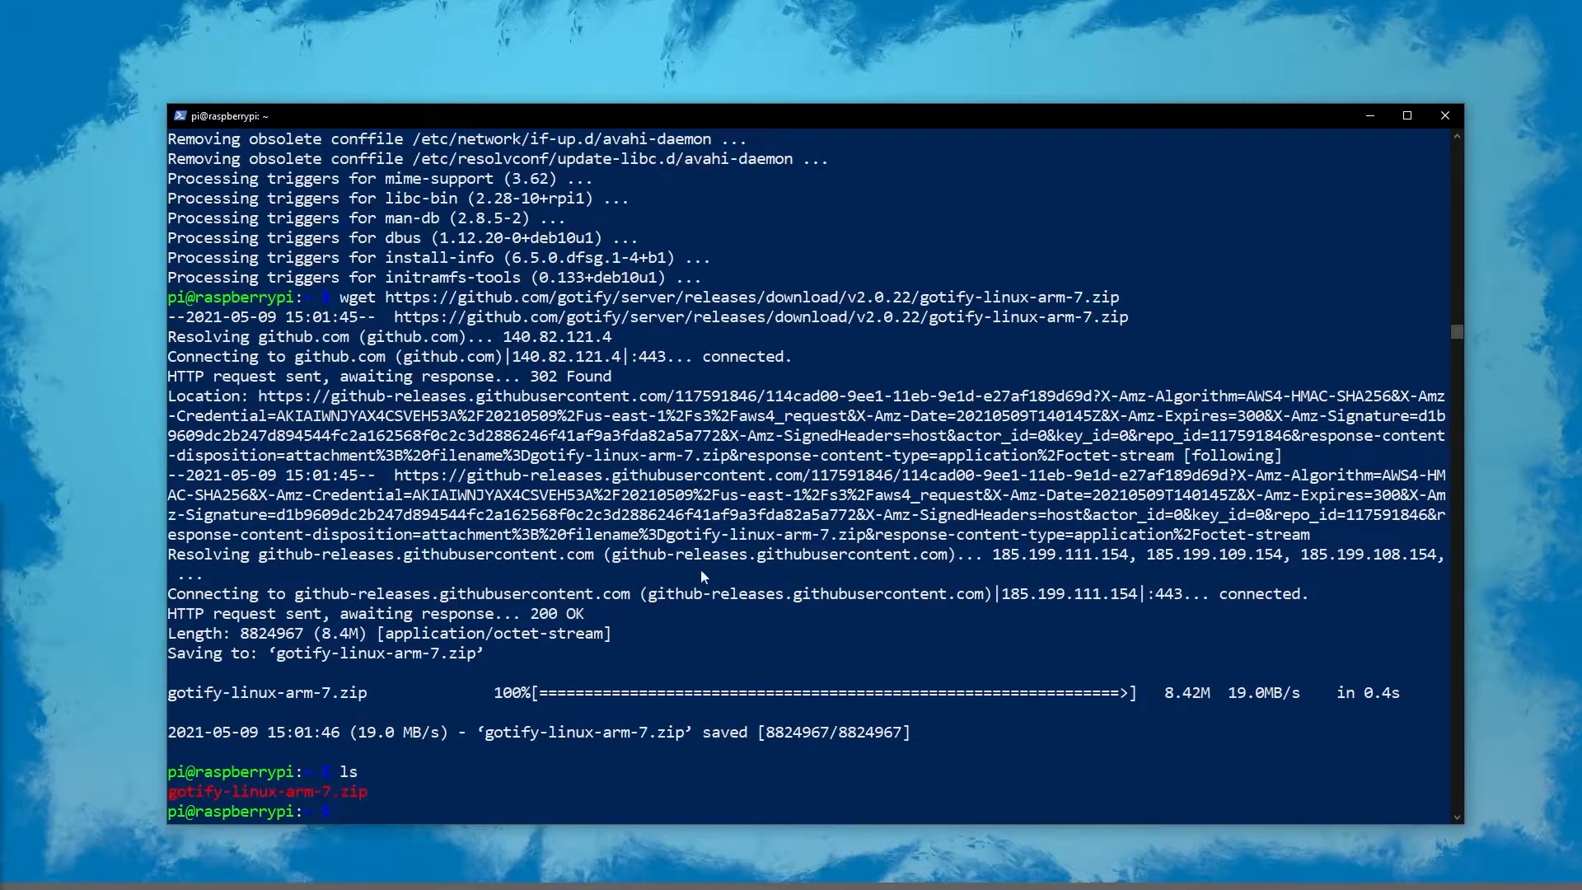
text(unzip gotify-linux-arm-7.zip)
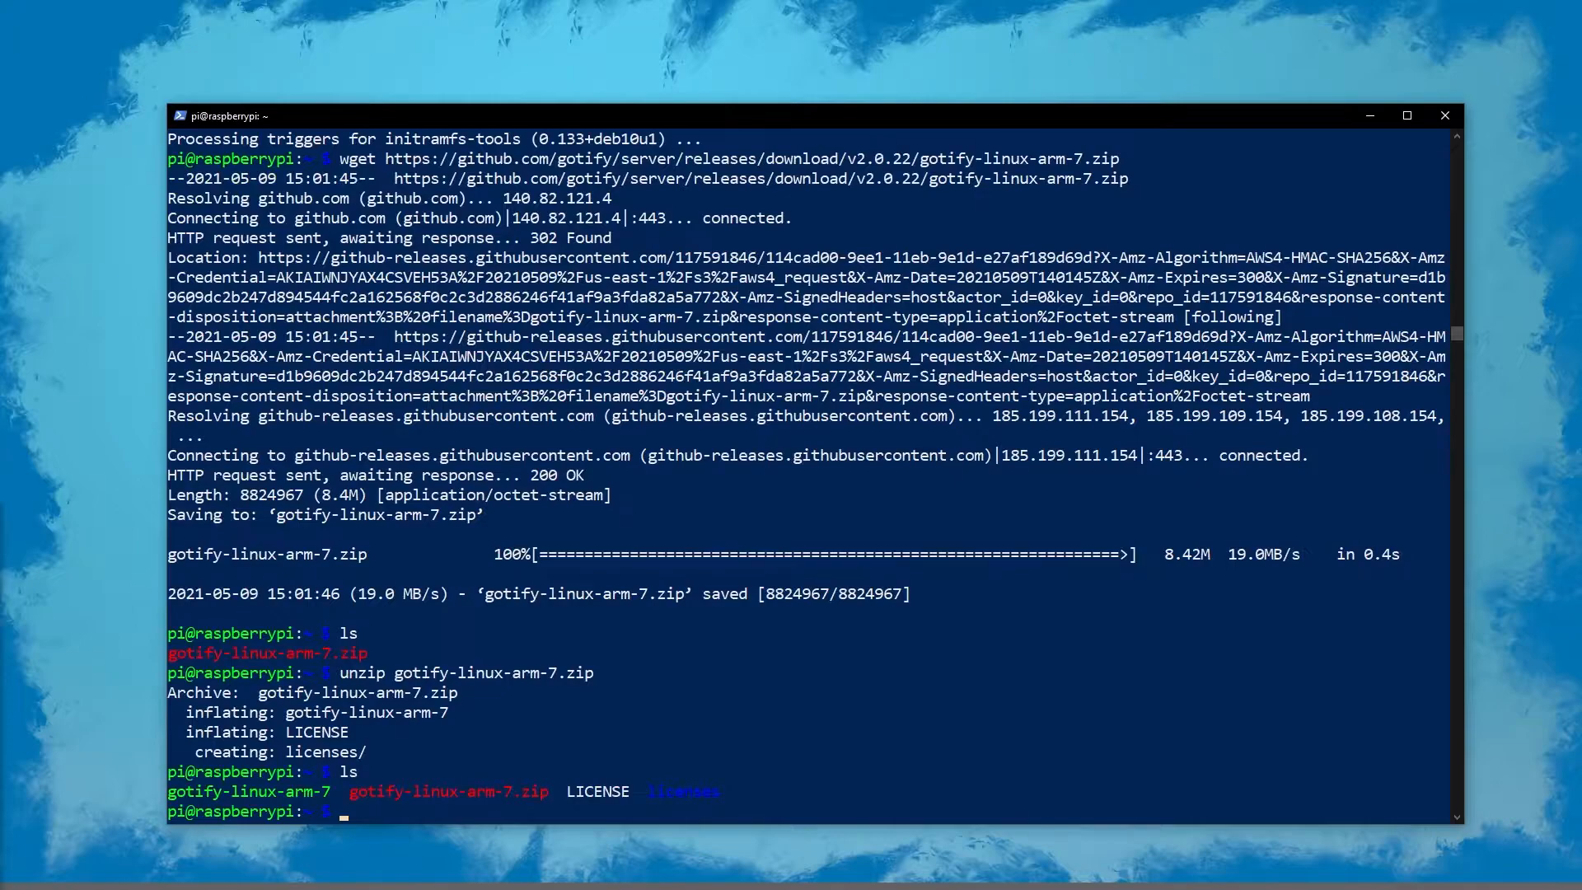
text(sudo ./g)
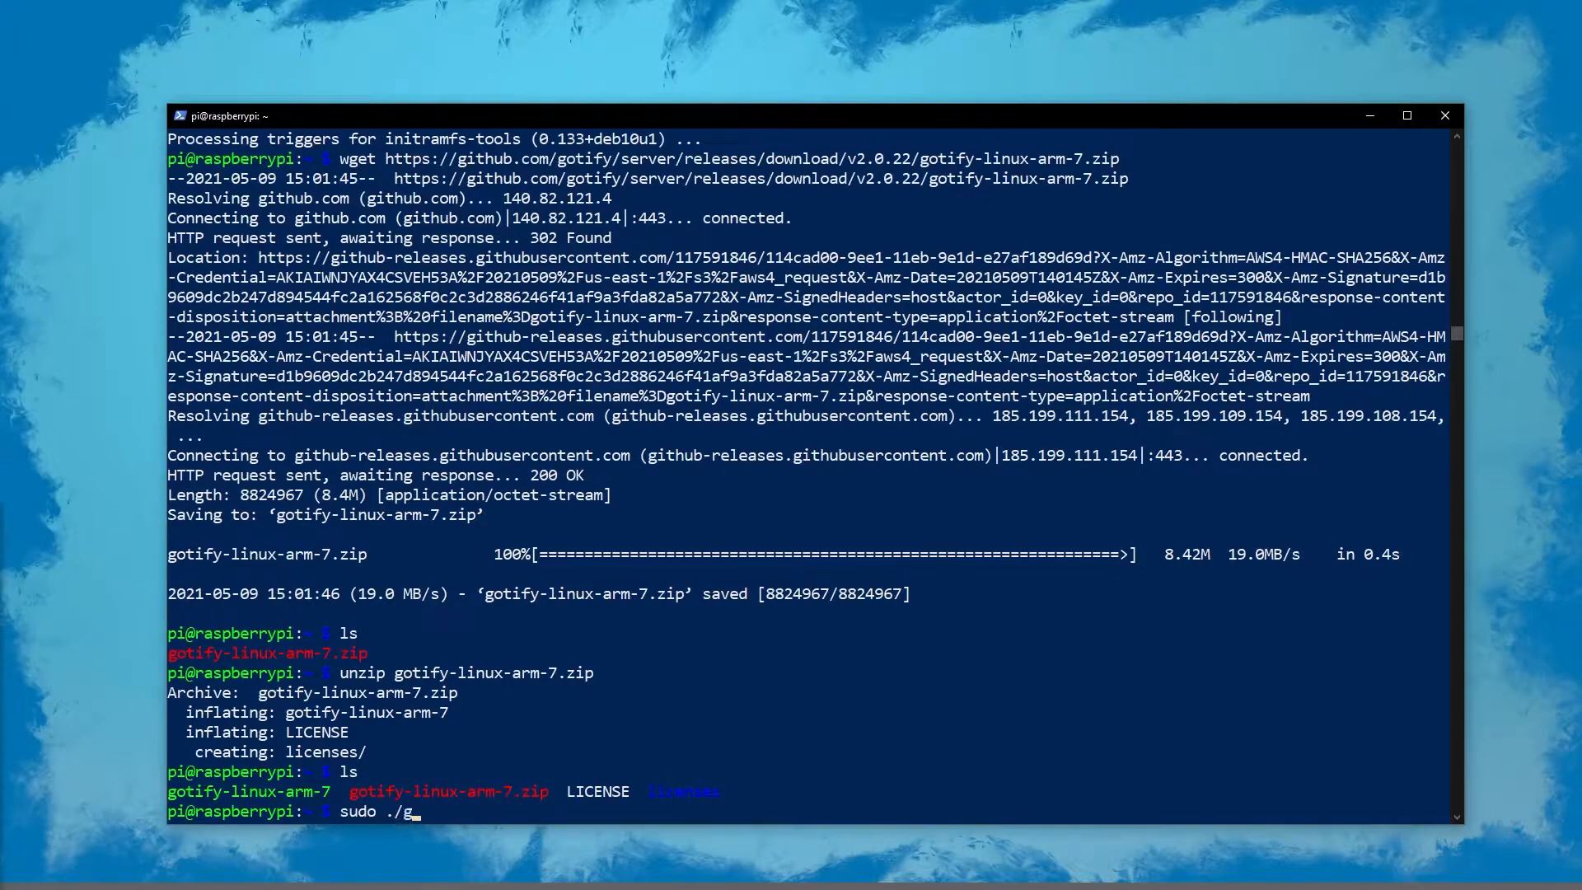
key(Return)
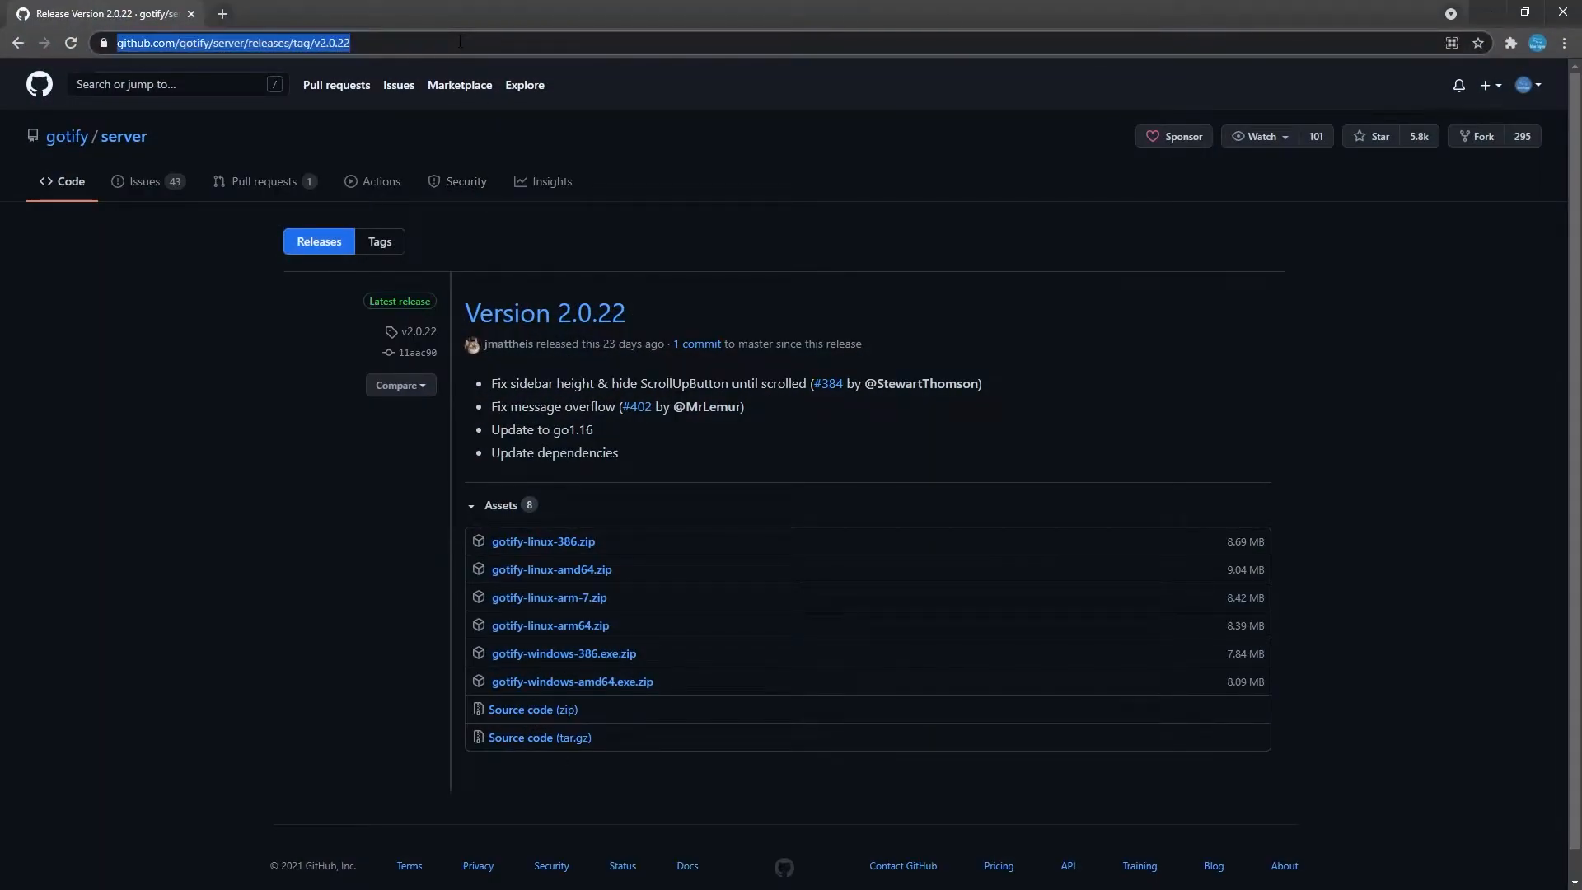
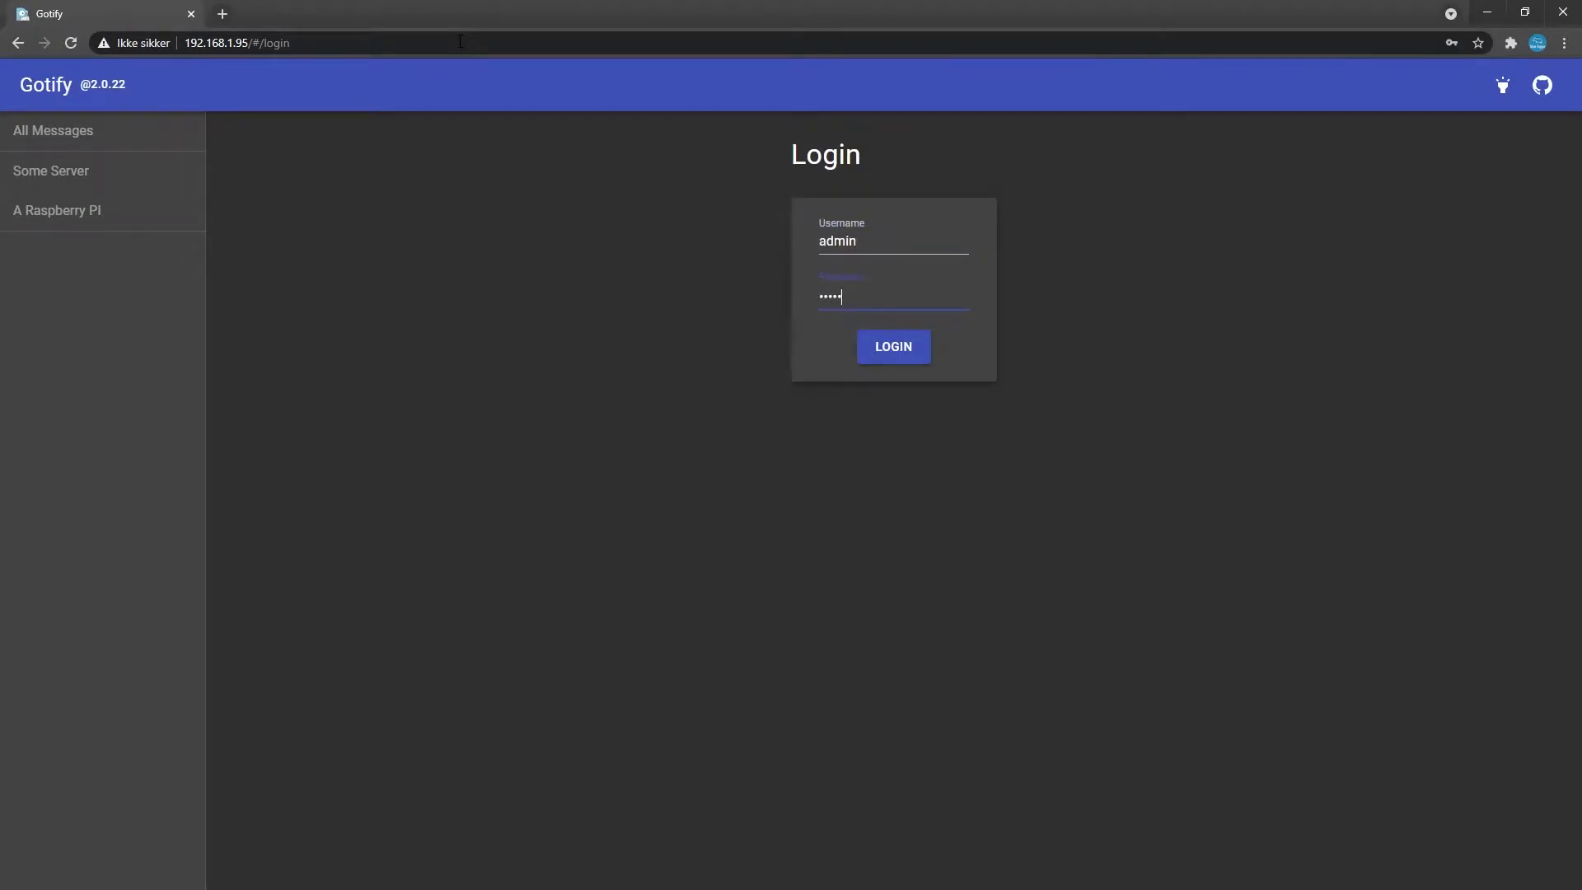
- Log in to Gotify at 192.168.1.95 as admin and create admin user blue
click(892, 346)
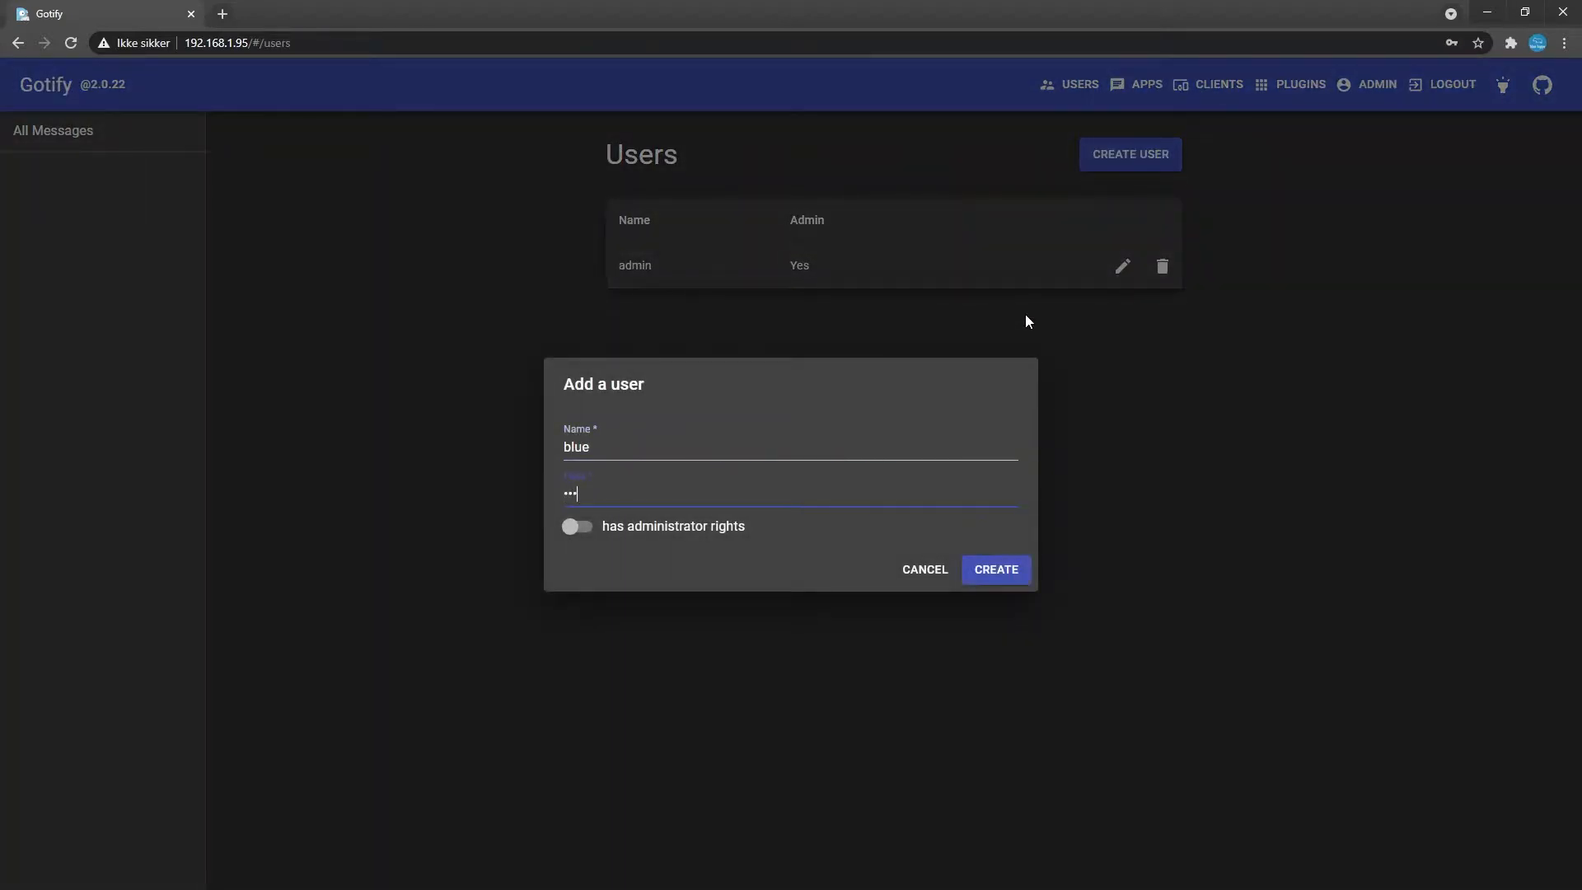
click(994, 570)
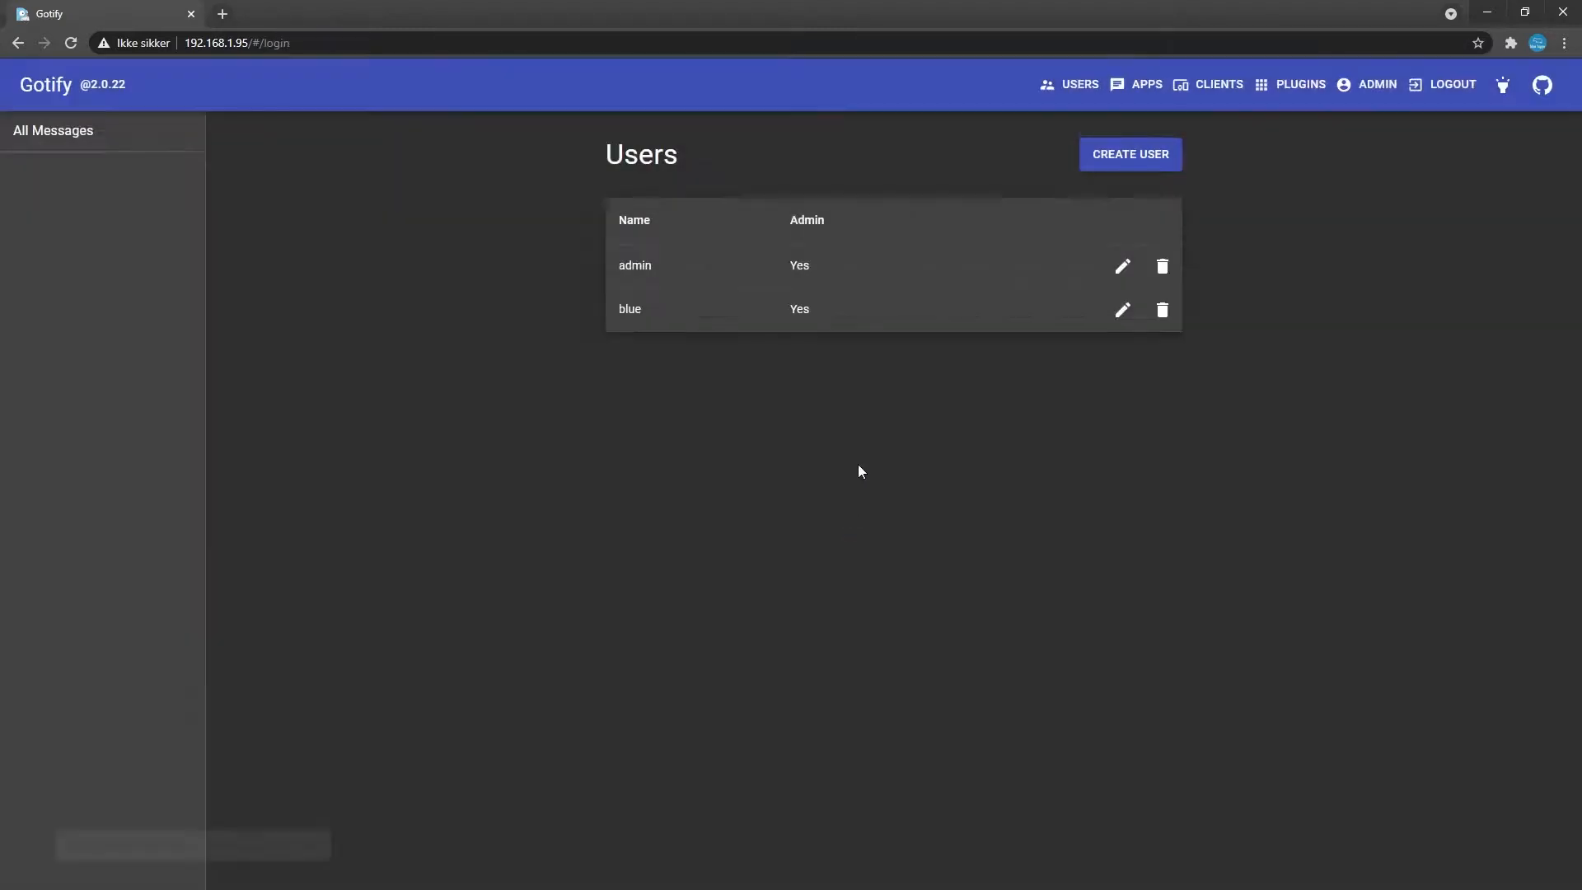
- As blue, create the application Blue with description 'Push from Pi'
click(1451, 84)
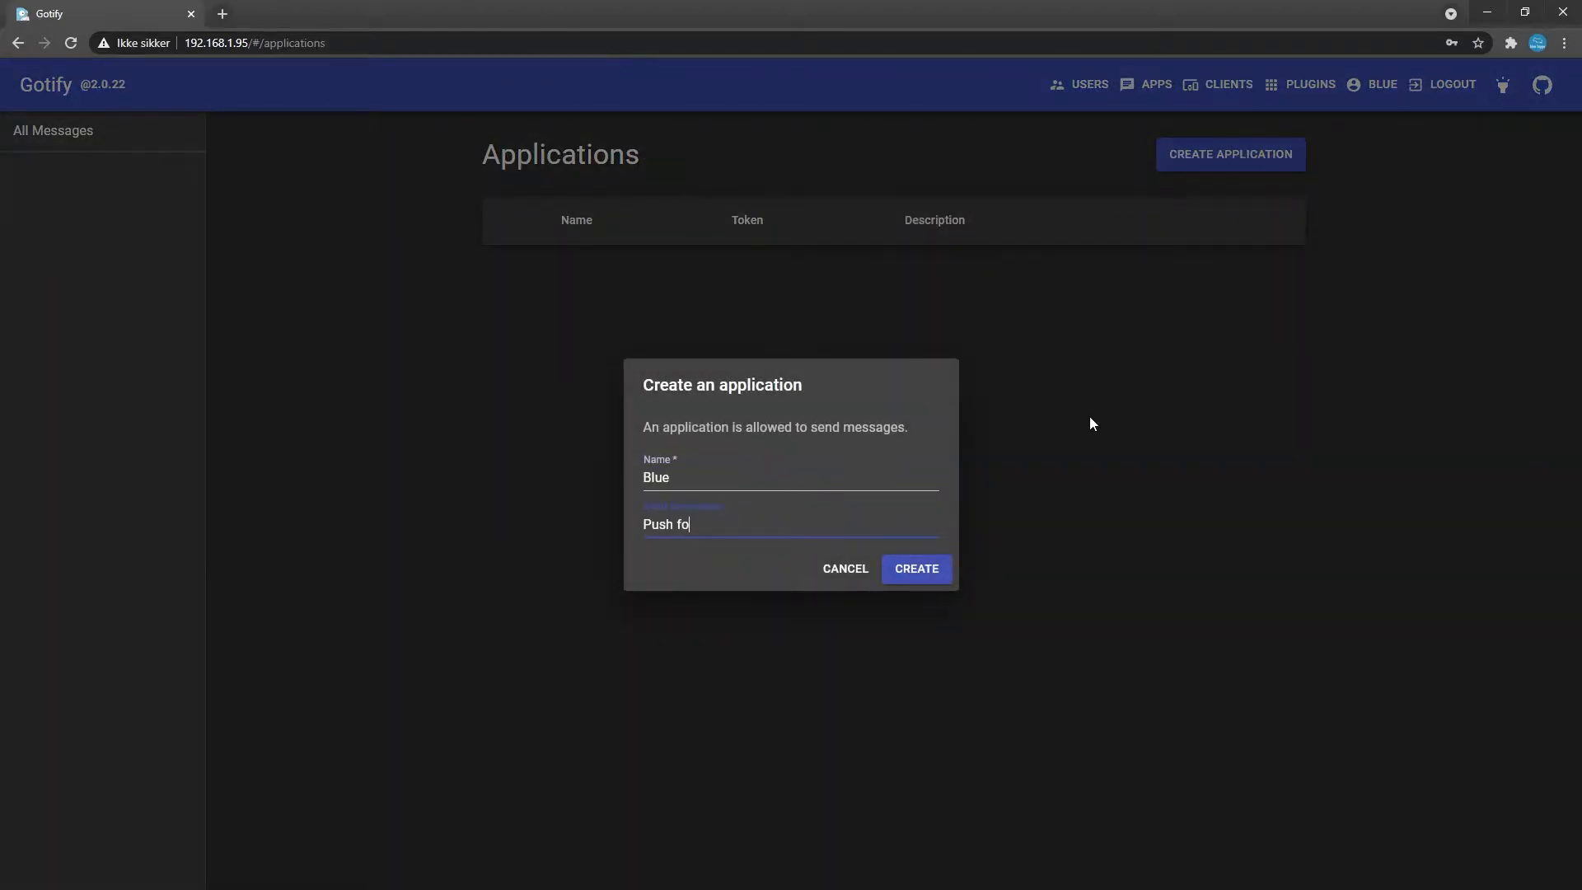
text(from Pi!)
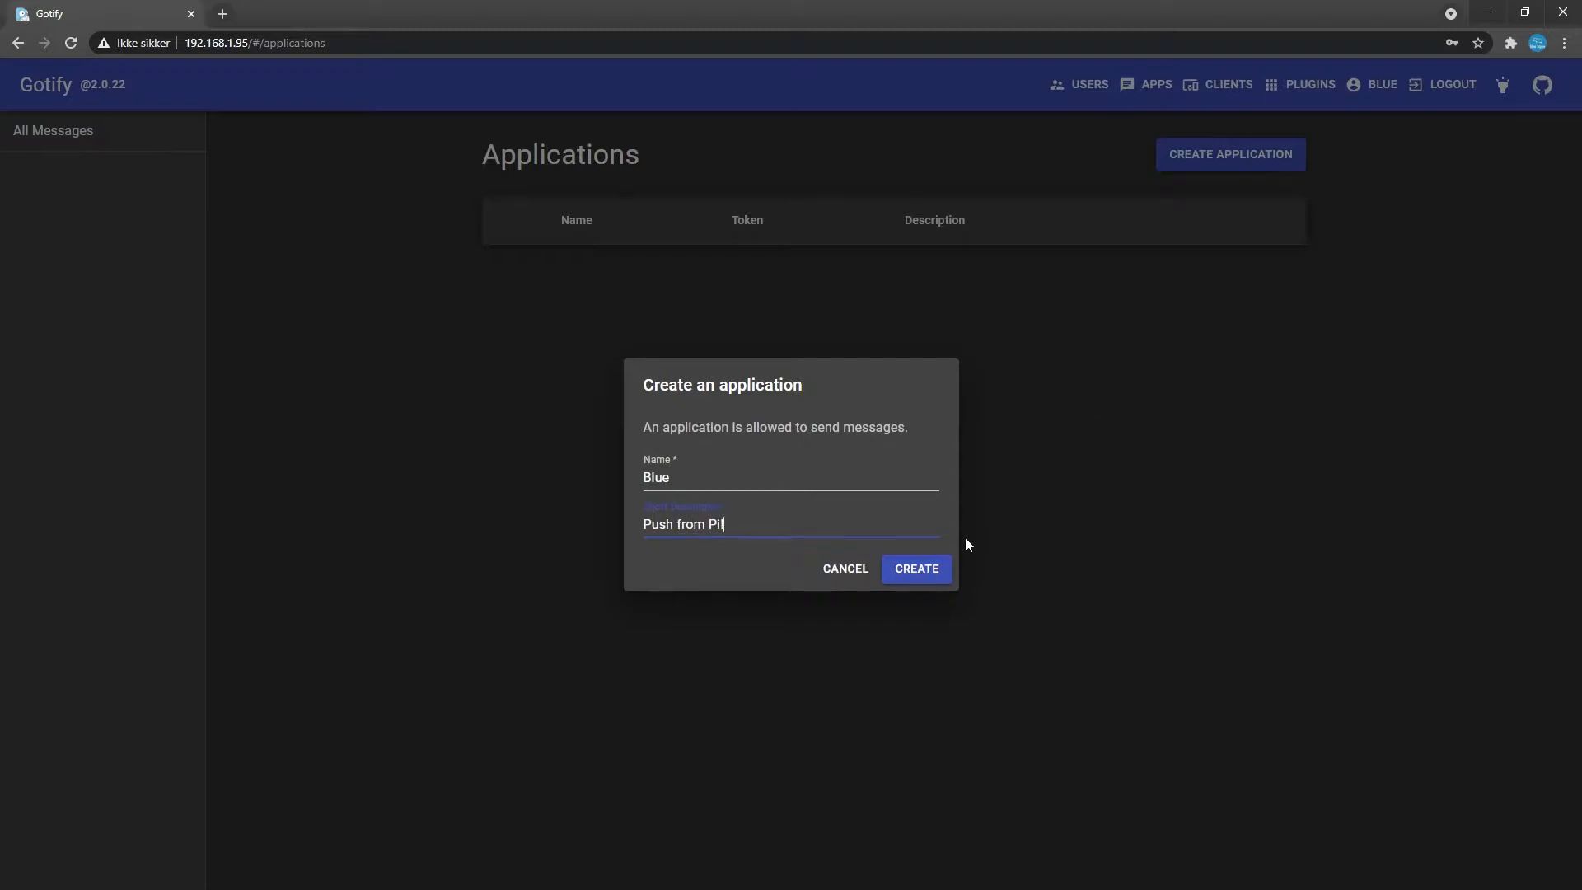
click(914, 568)
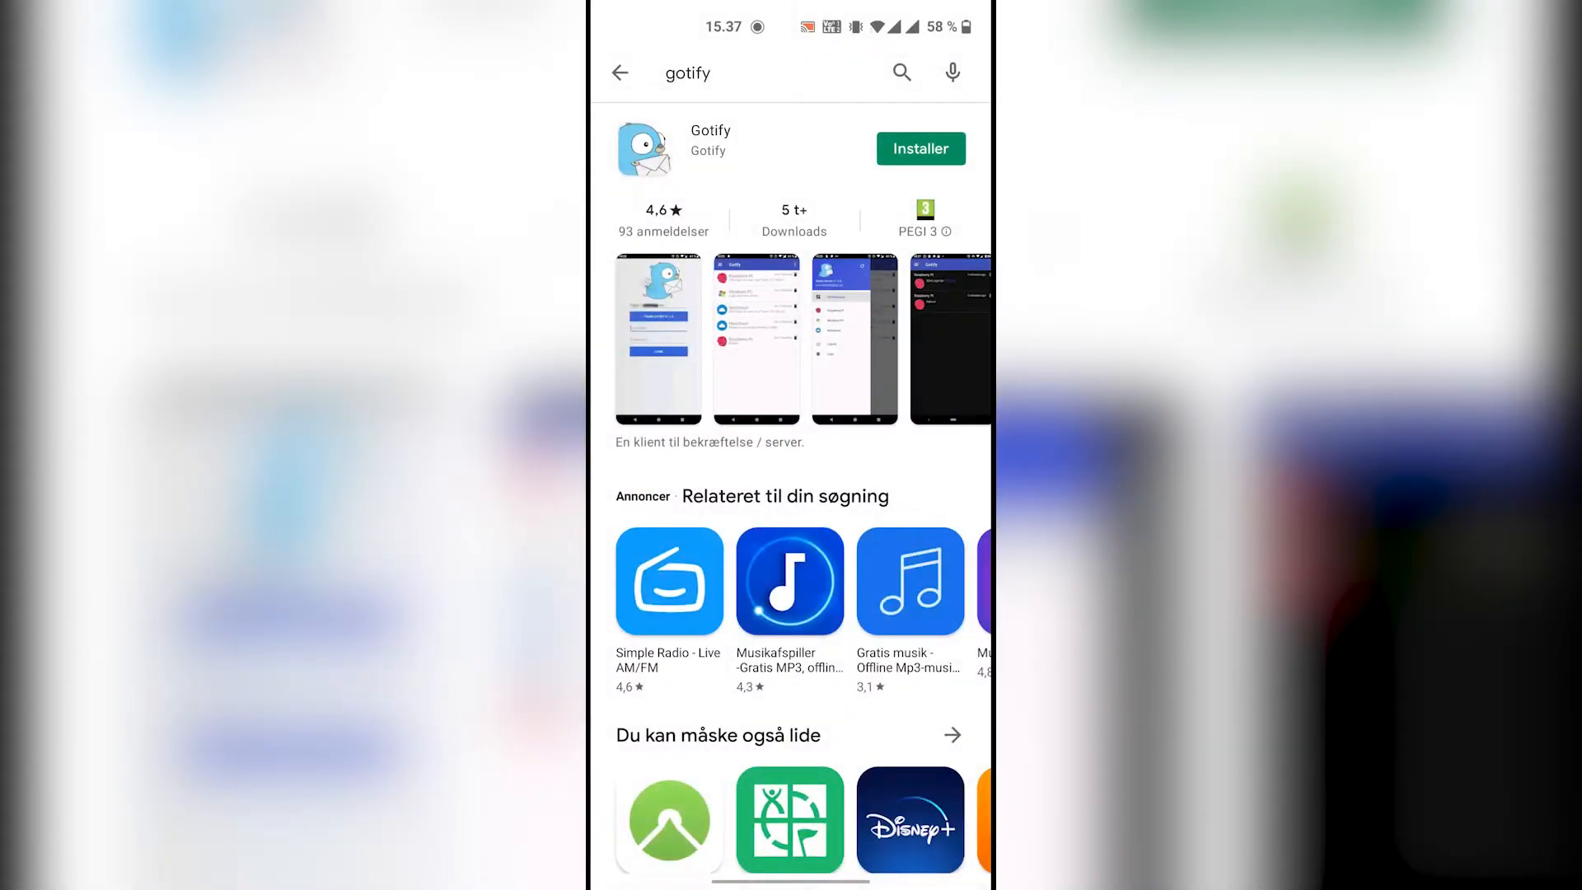
- Install the Gotify app from the Play Store and launch it
click(917, 148)
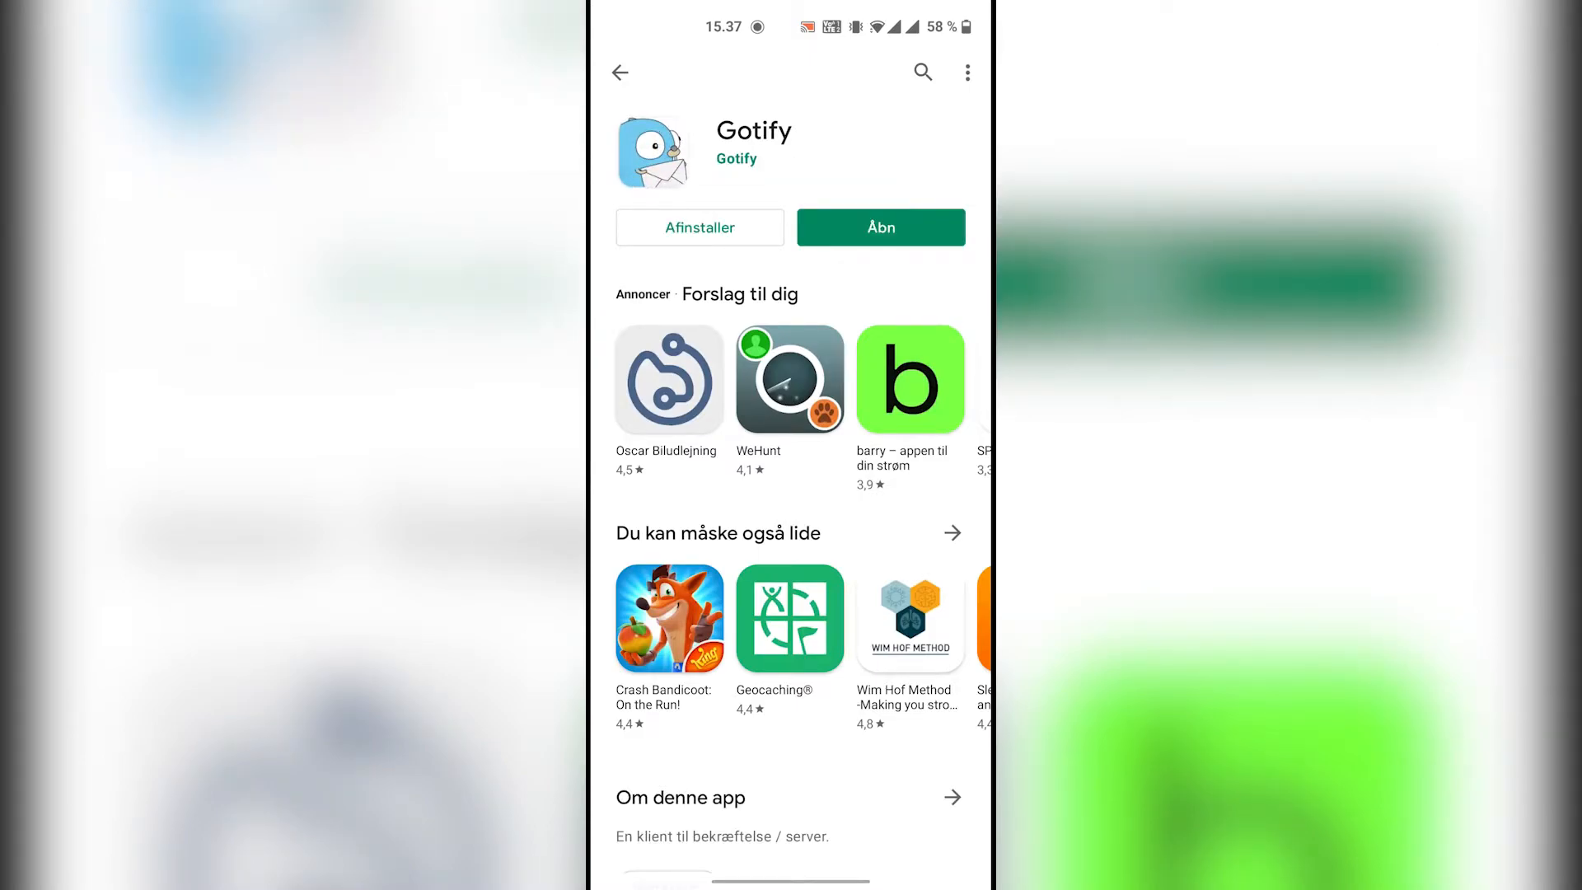
click(879, 227)
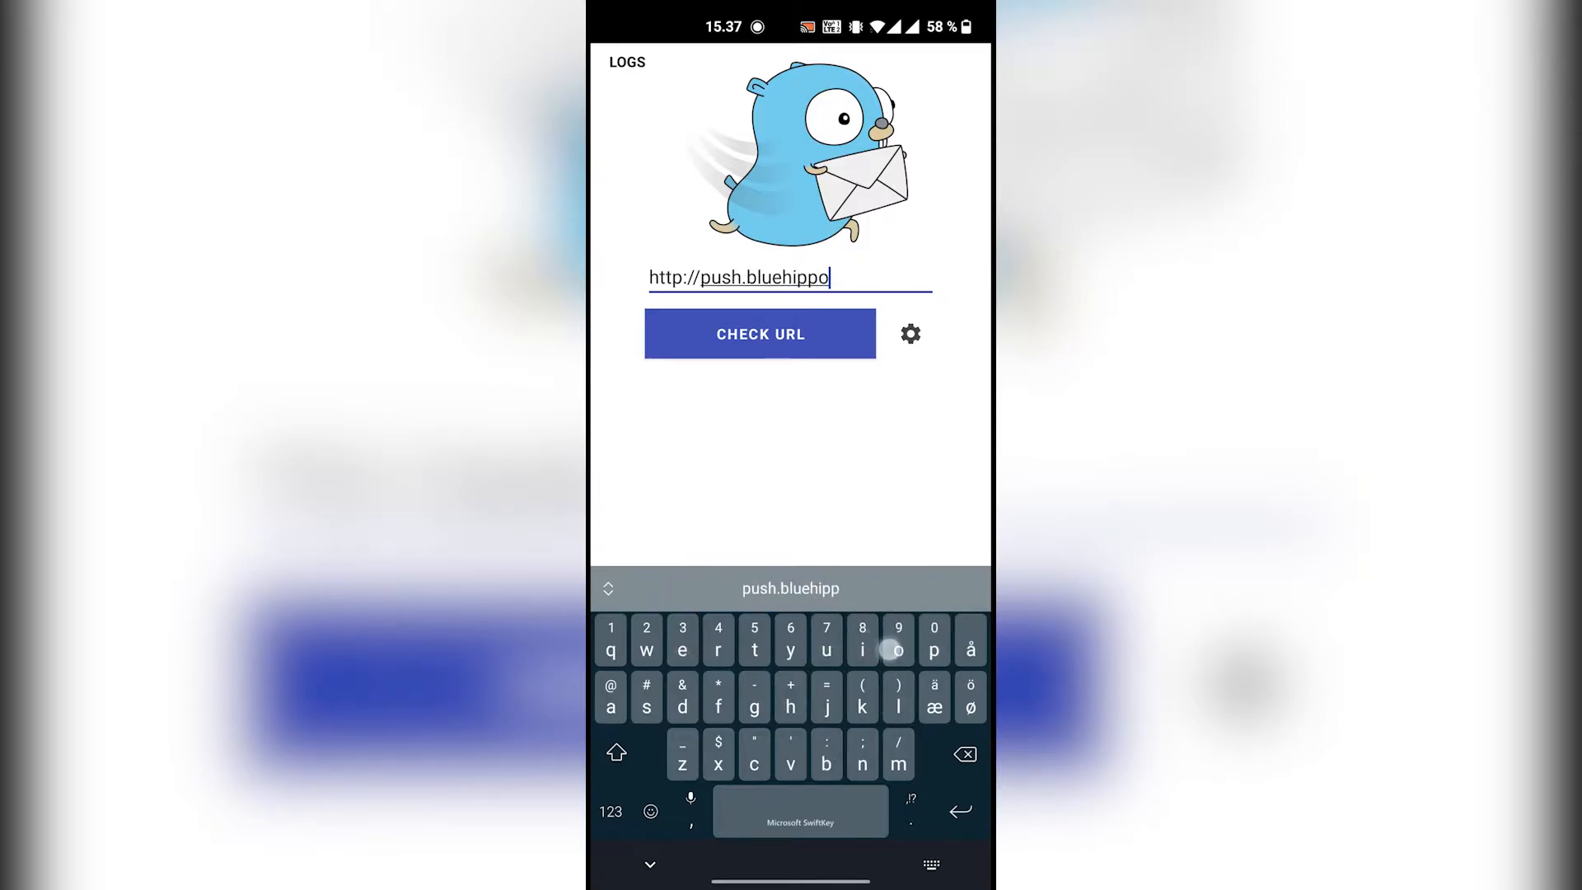
click(759, 333)
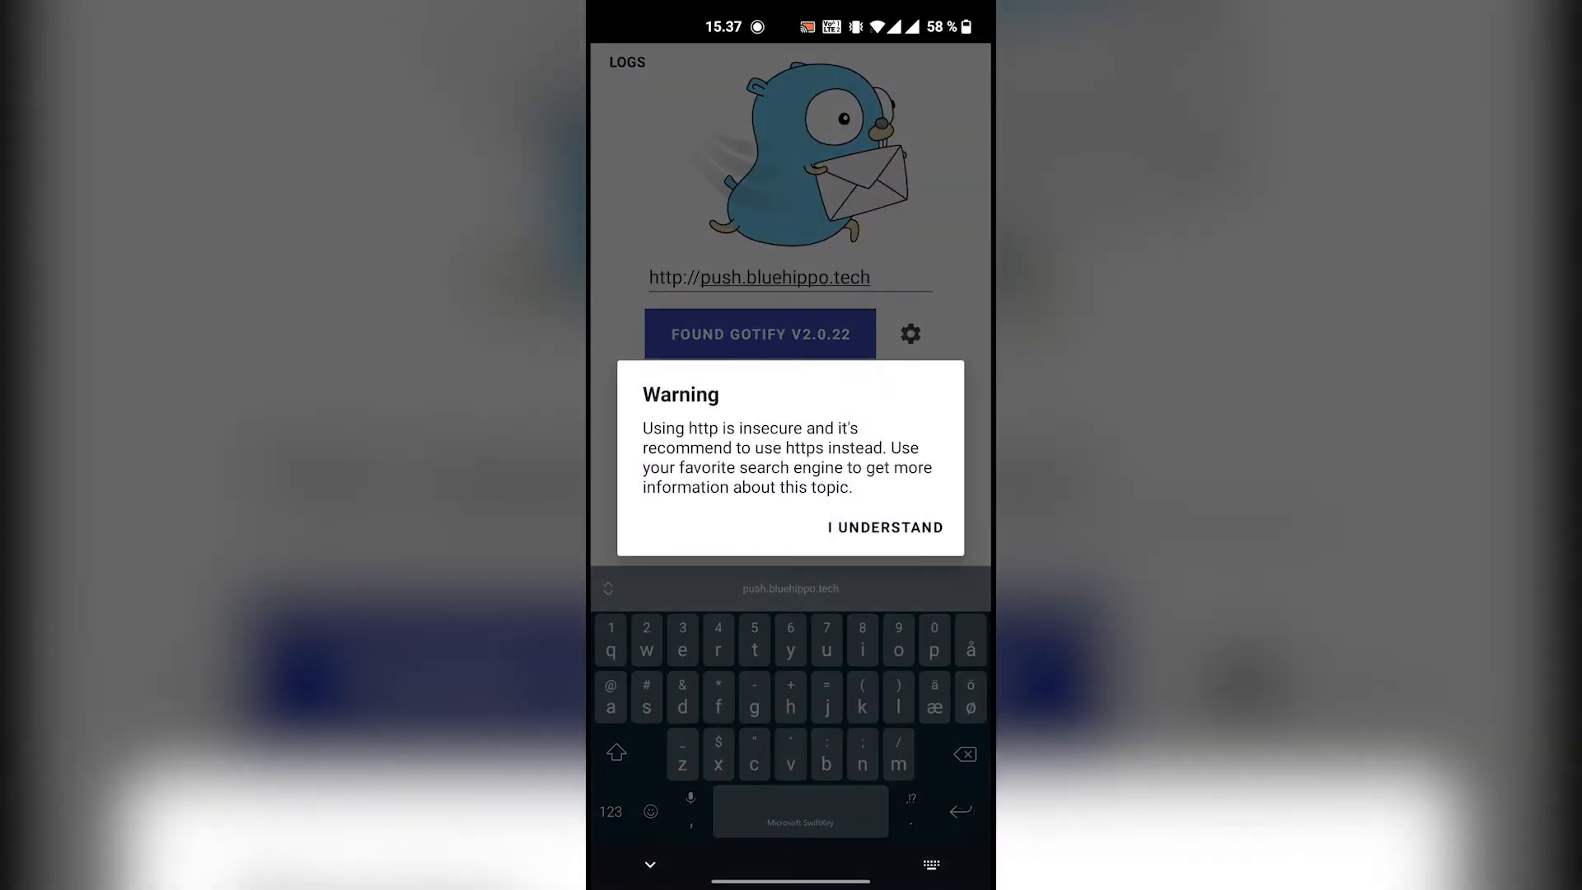
click(883, 526)
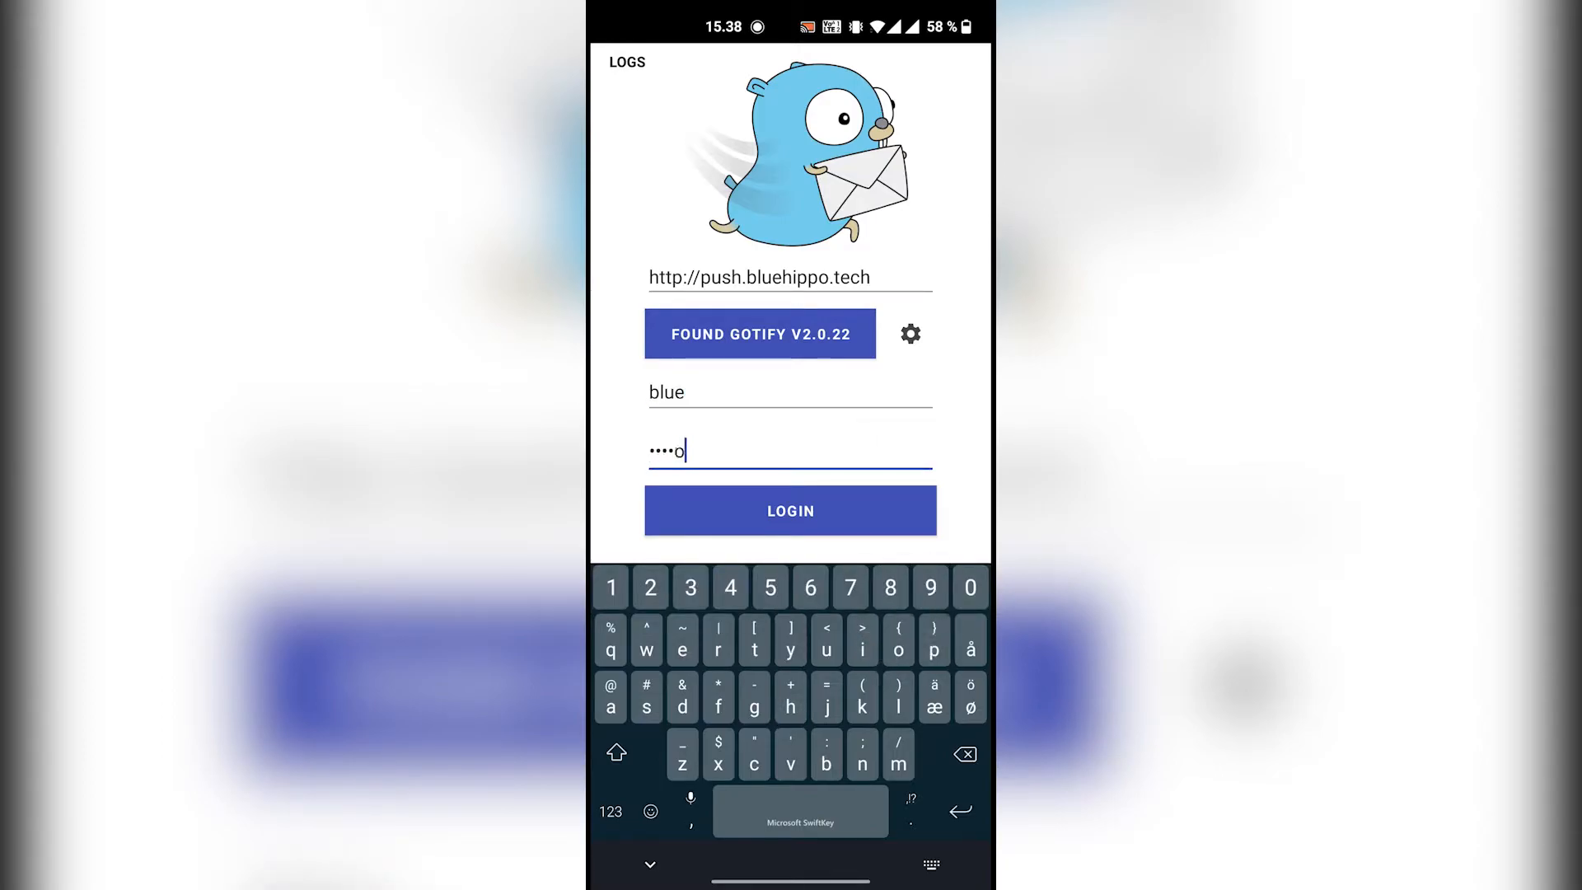
click(790, 509)
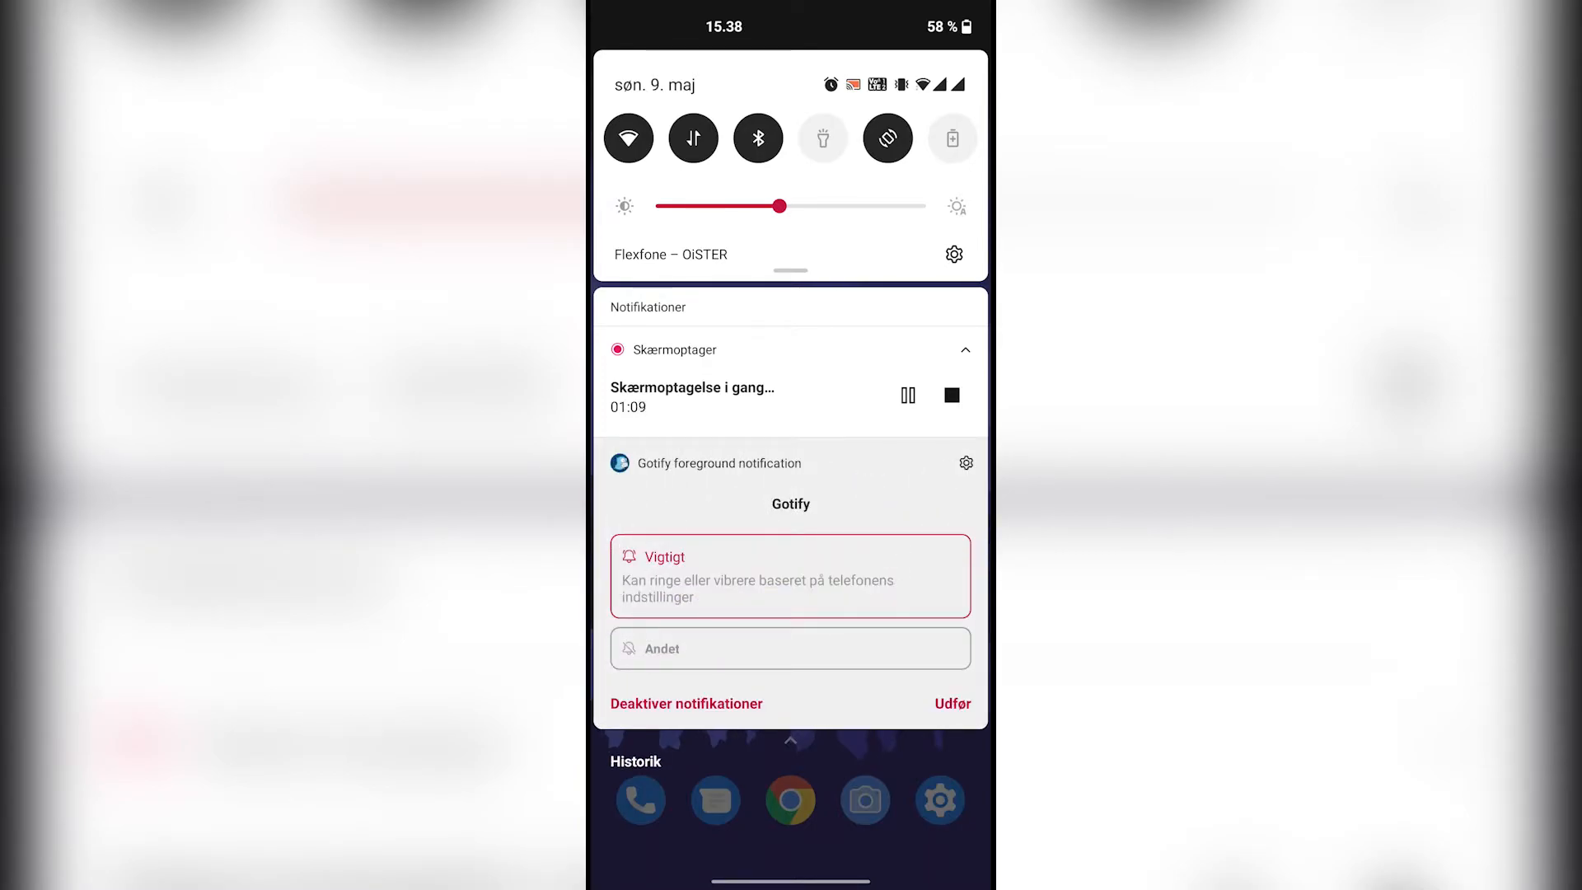
click(964, 463)
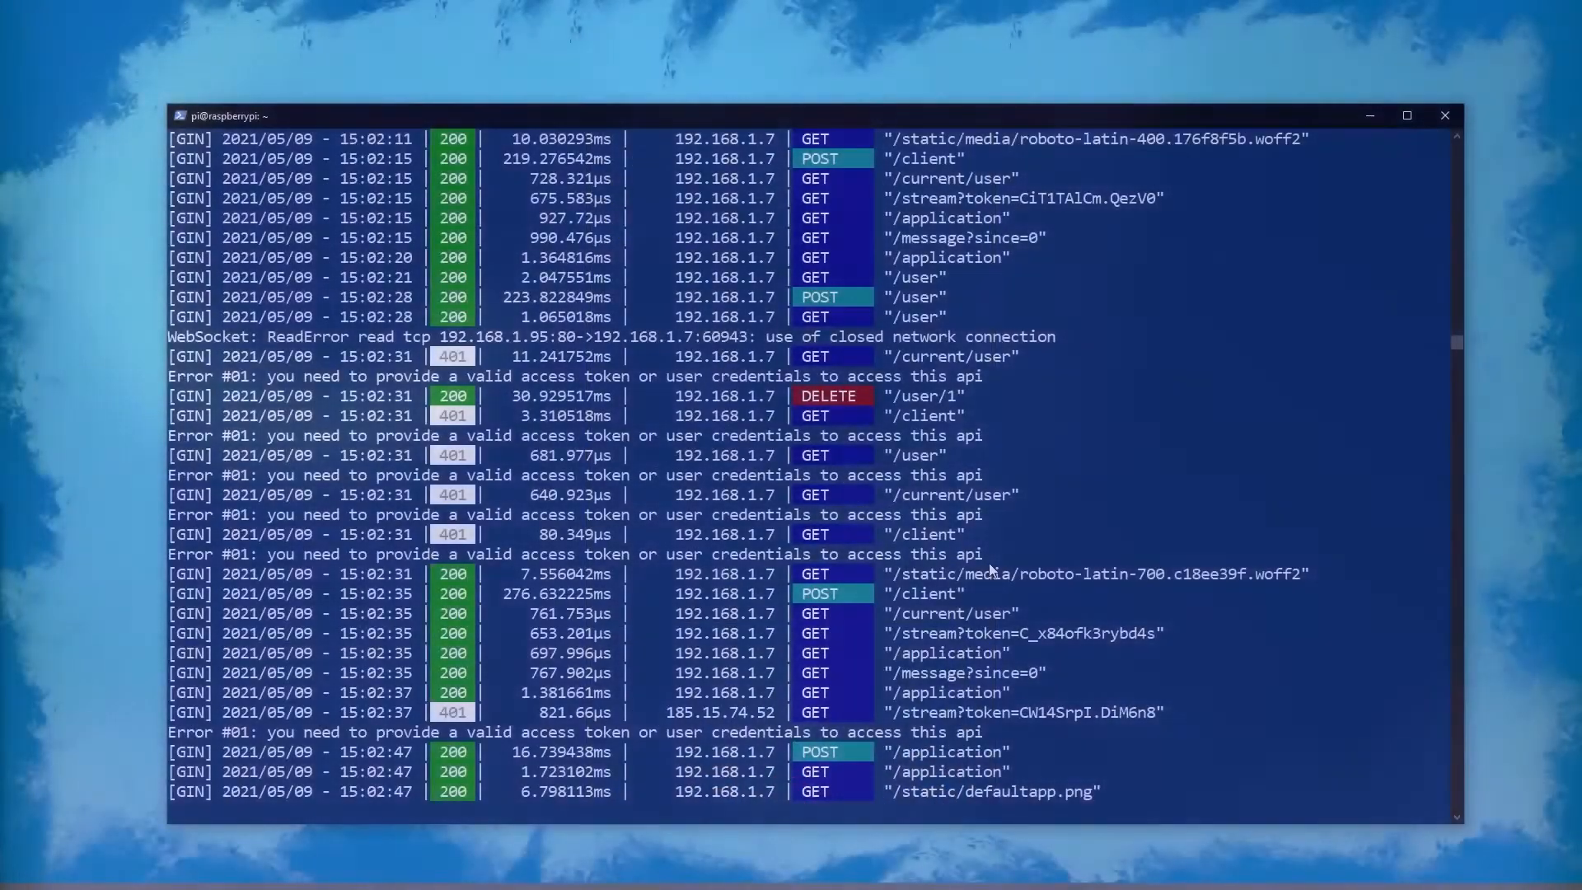
- Stop Gotify, install screen, and run Gotify inside a screen session named Gotify
key(ctrl+c)
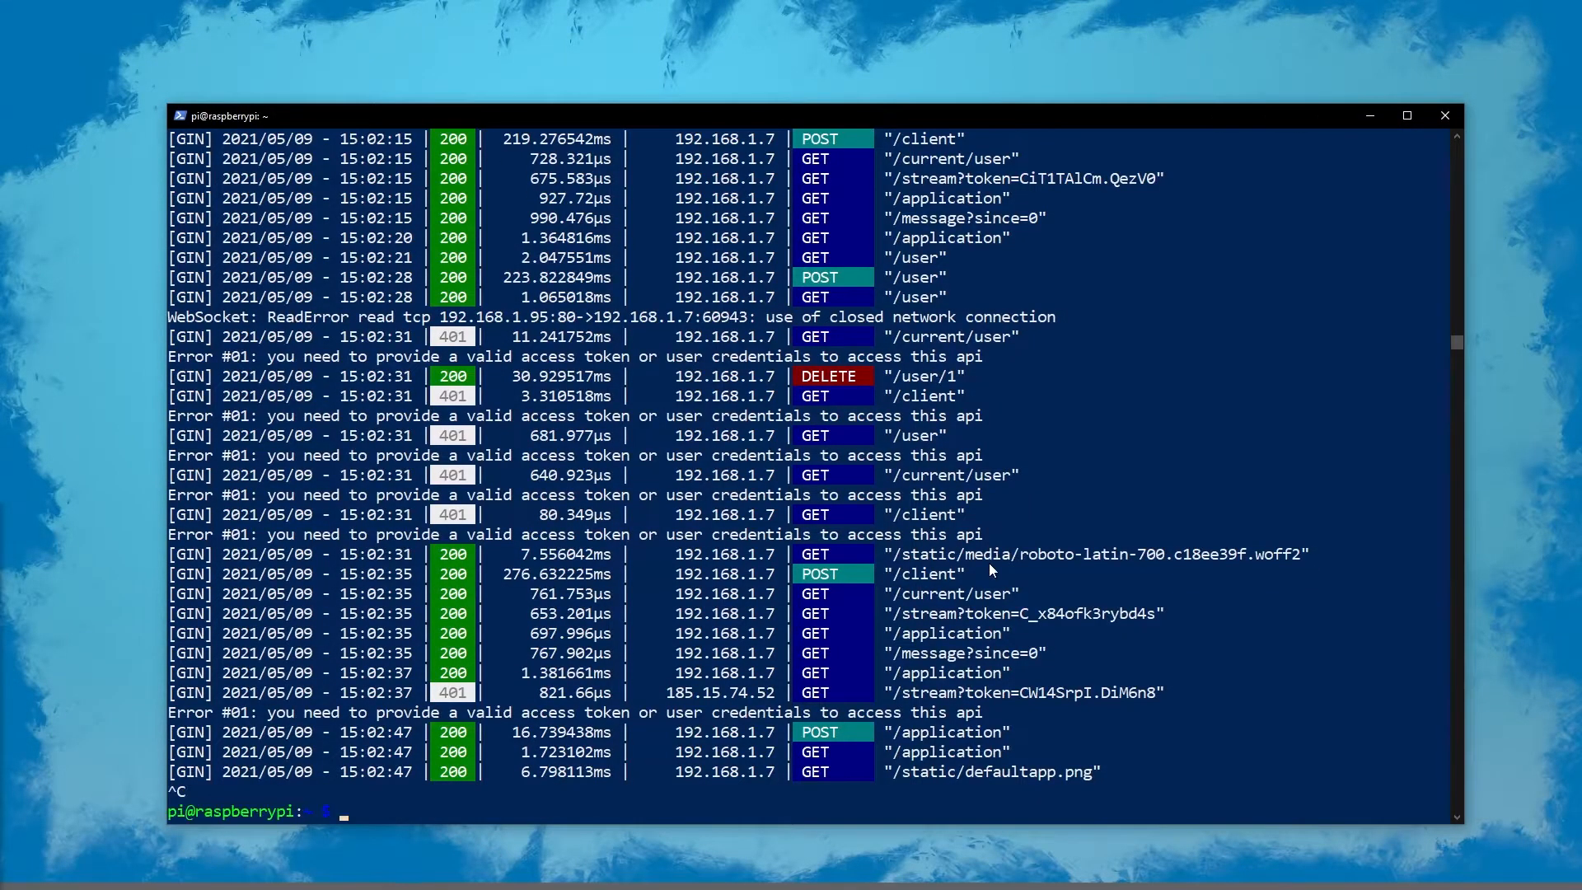
text(sudo apt install)
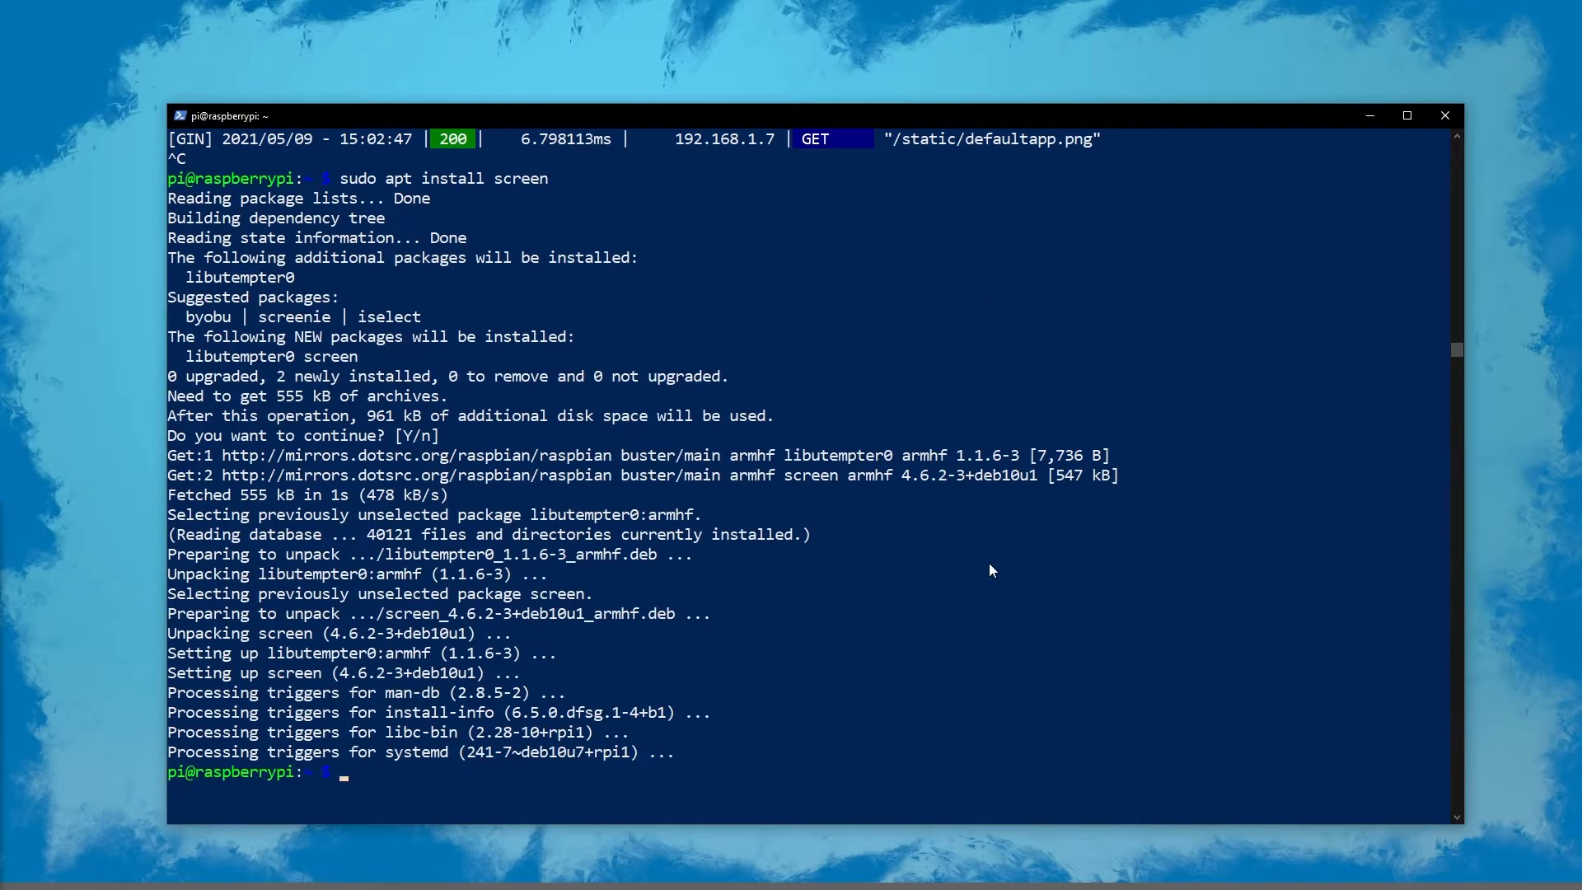
text(screen -S Gotif)
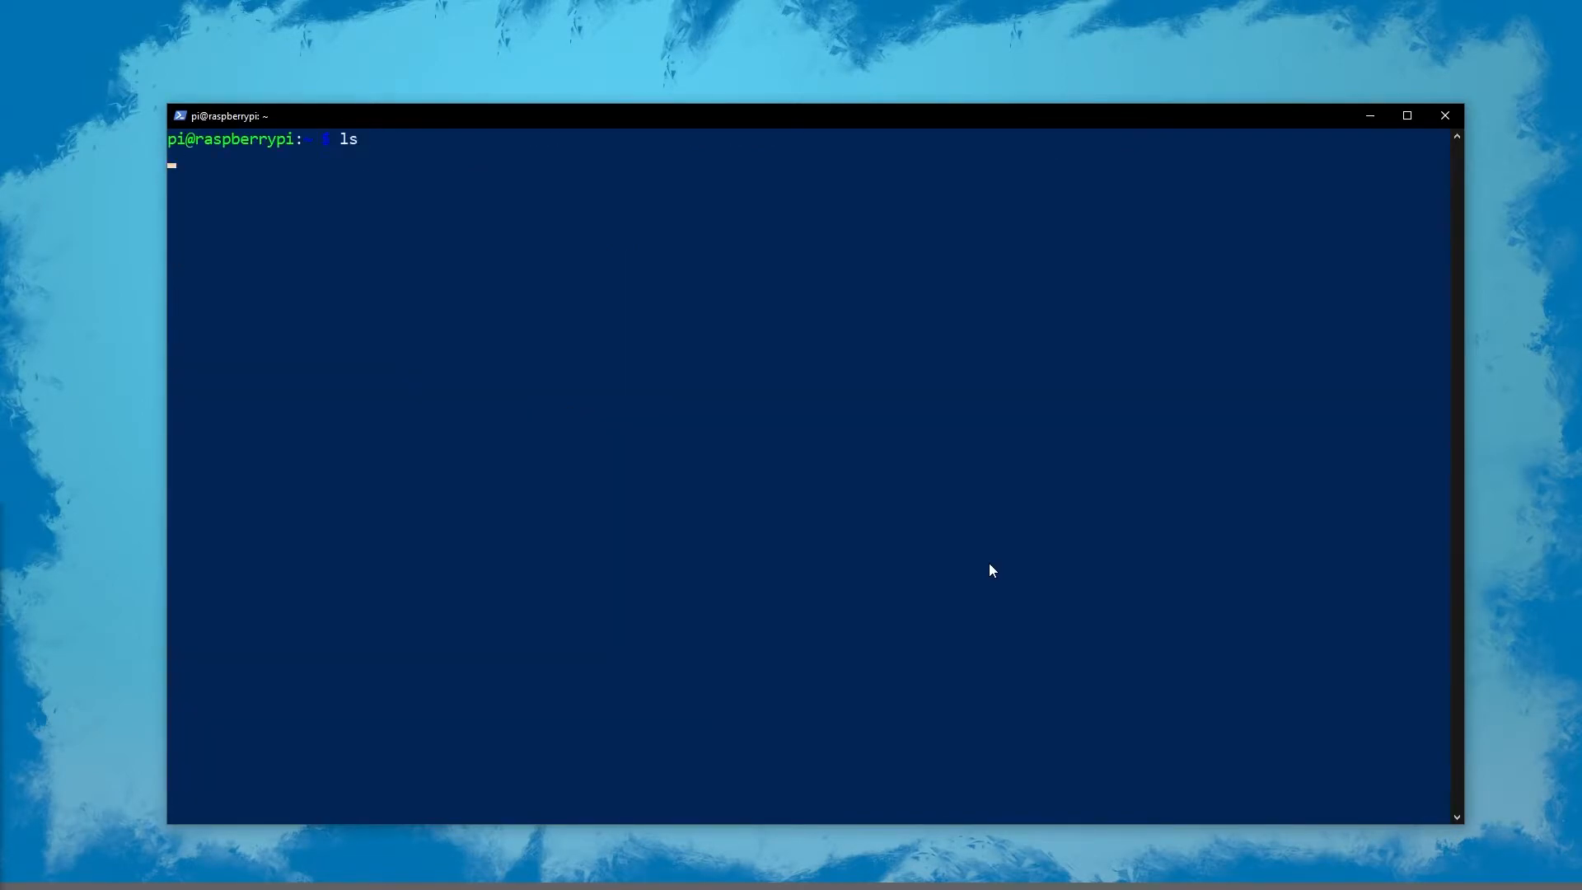
text(sudo ./)
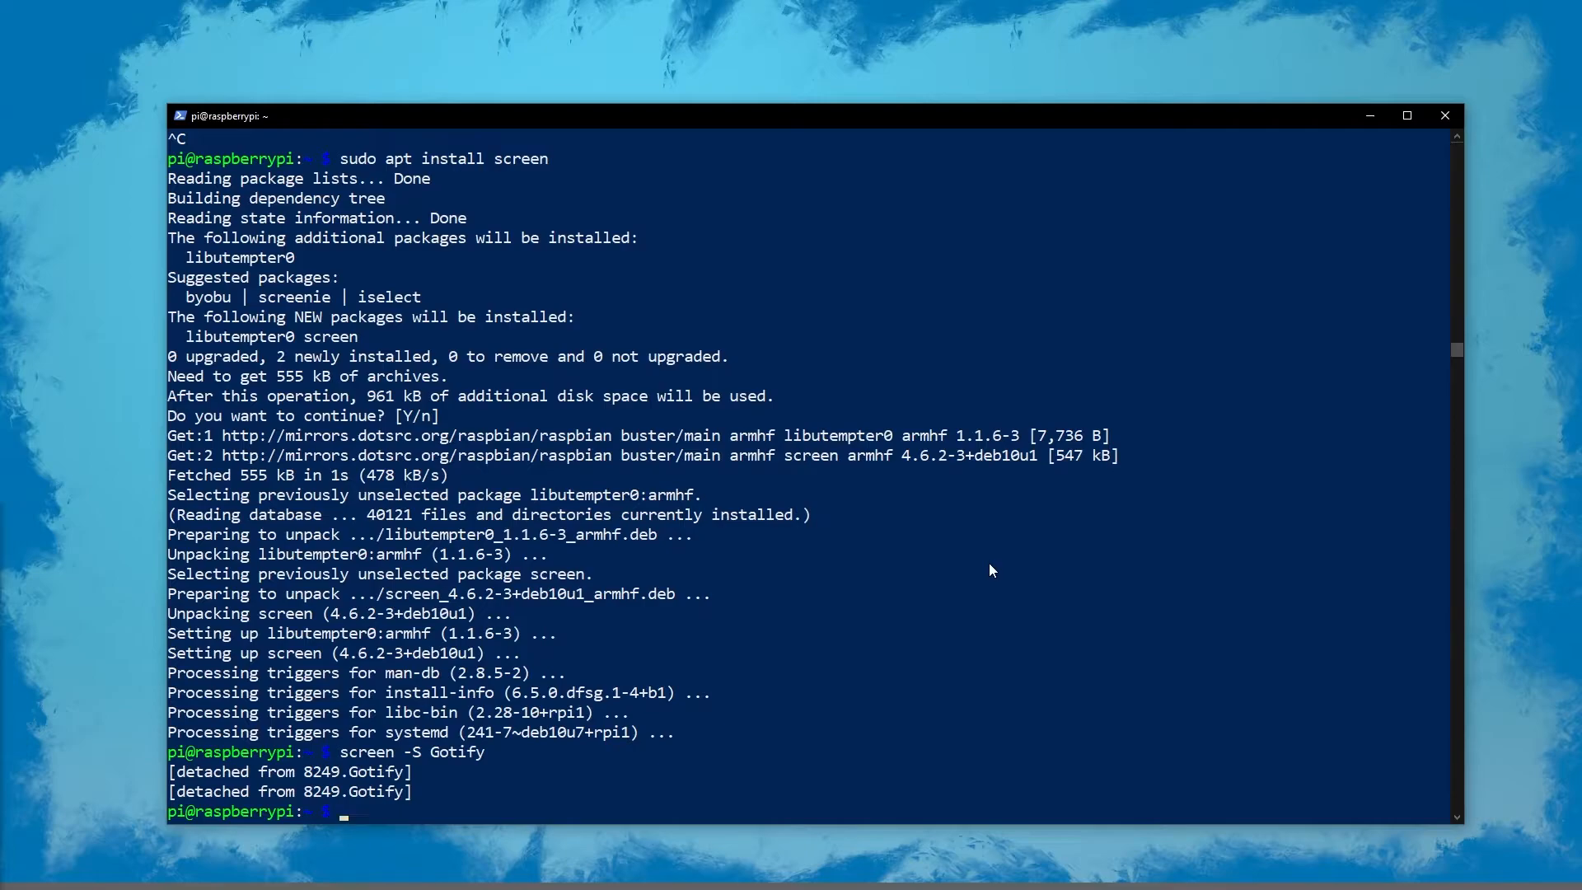
text(curl)
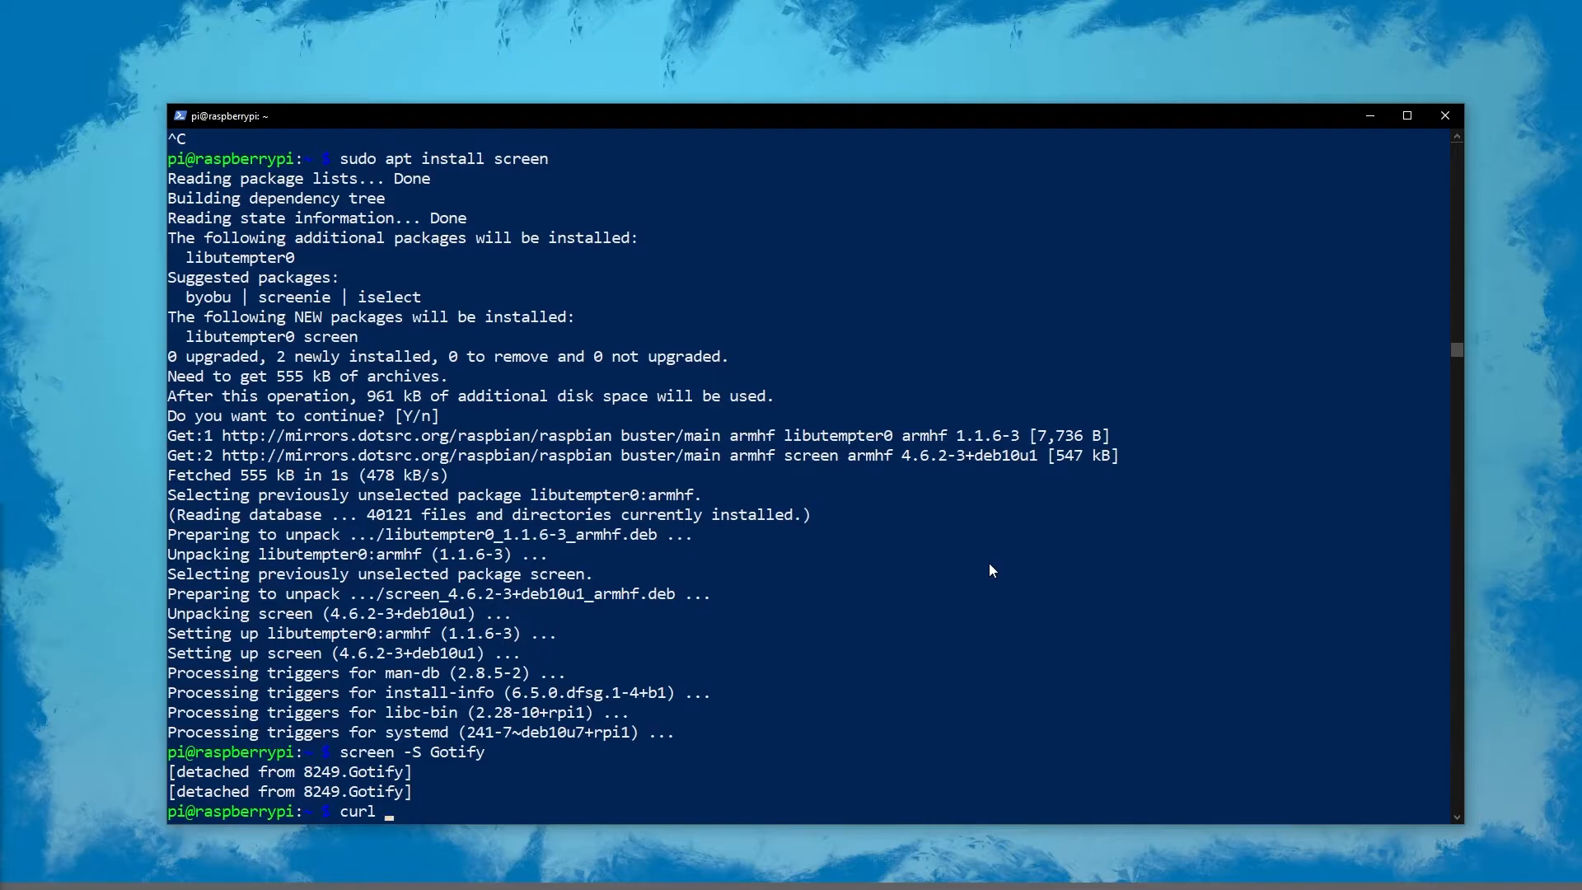
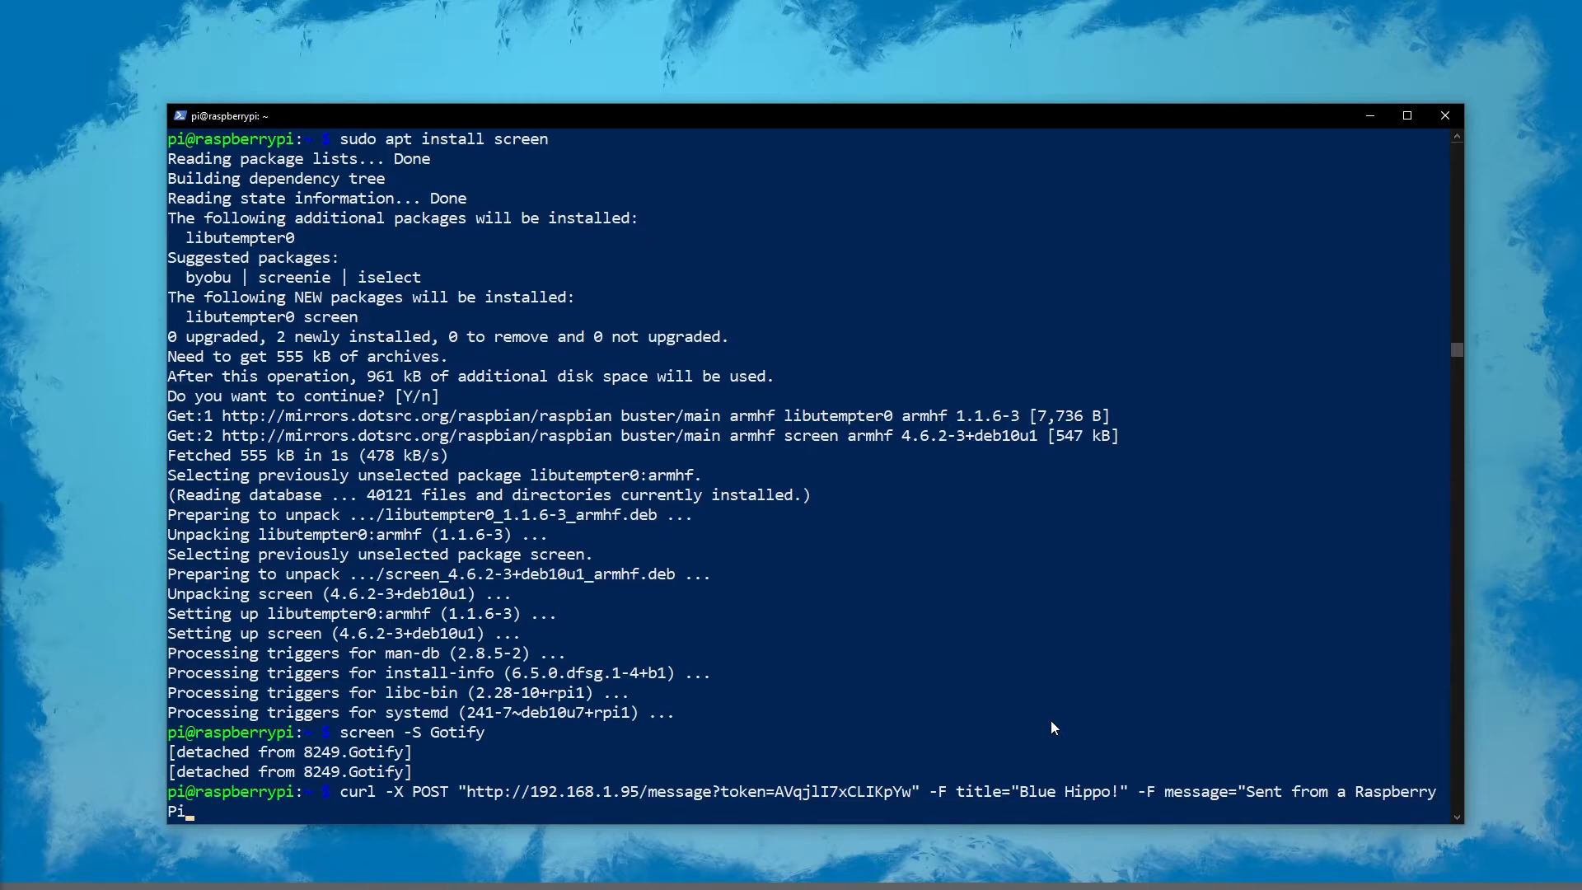
- Post a curl push to 192.168.1.95 titled 'Blue Hippo!' saying 'Sent from a Raspberry Pi'
key(Return)
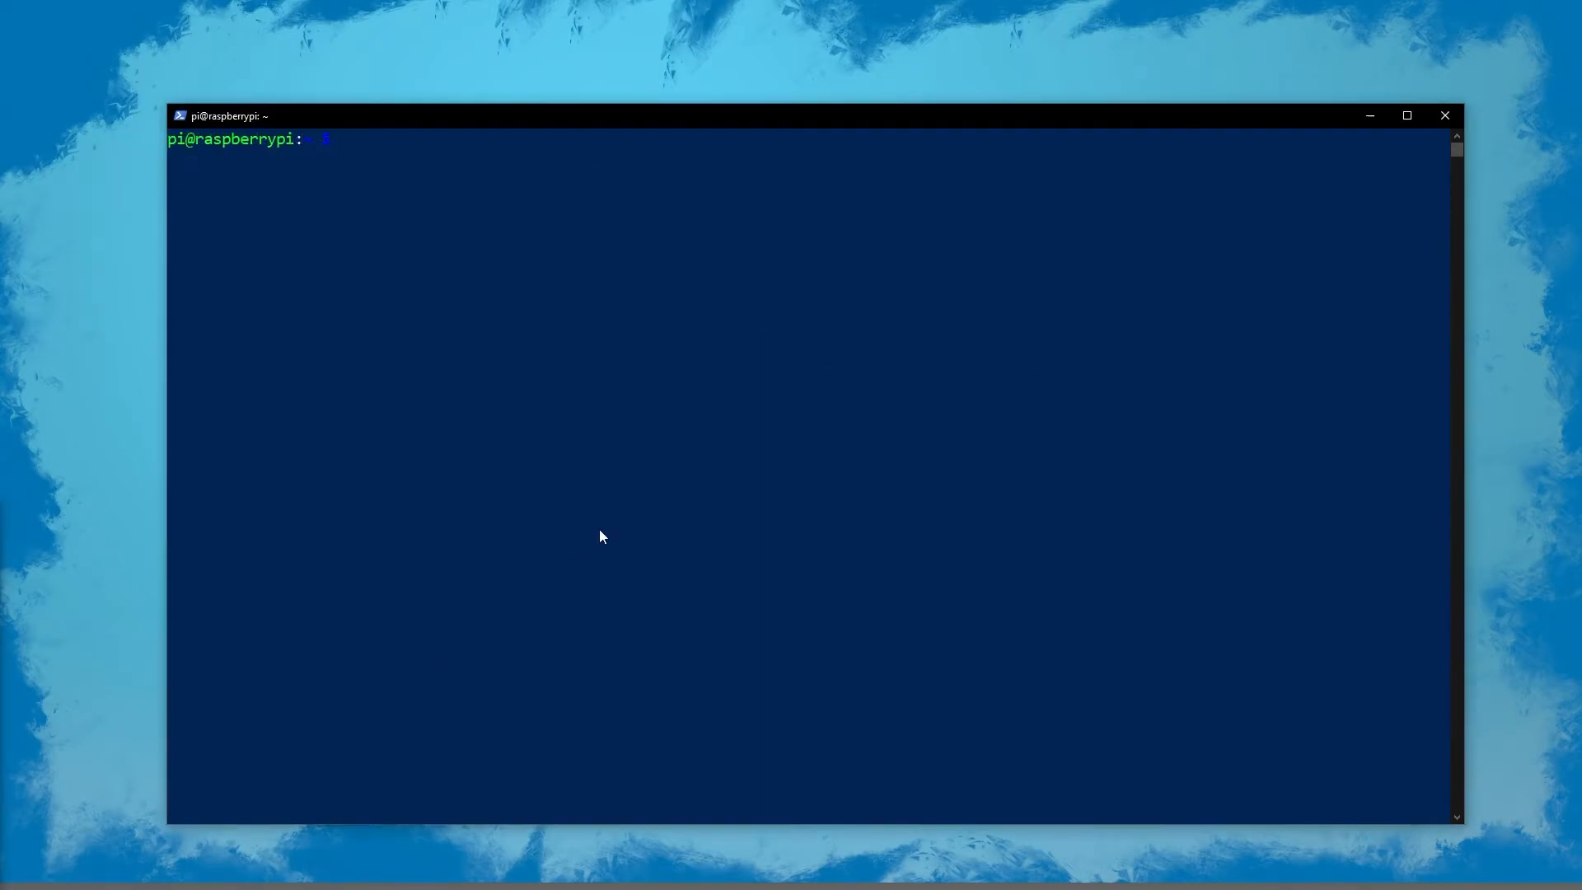
- Start Python 3, import requests, and set url to the push.bluehippo.tech message endpoint with token
key(Return)
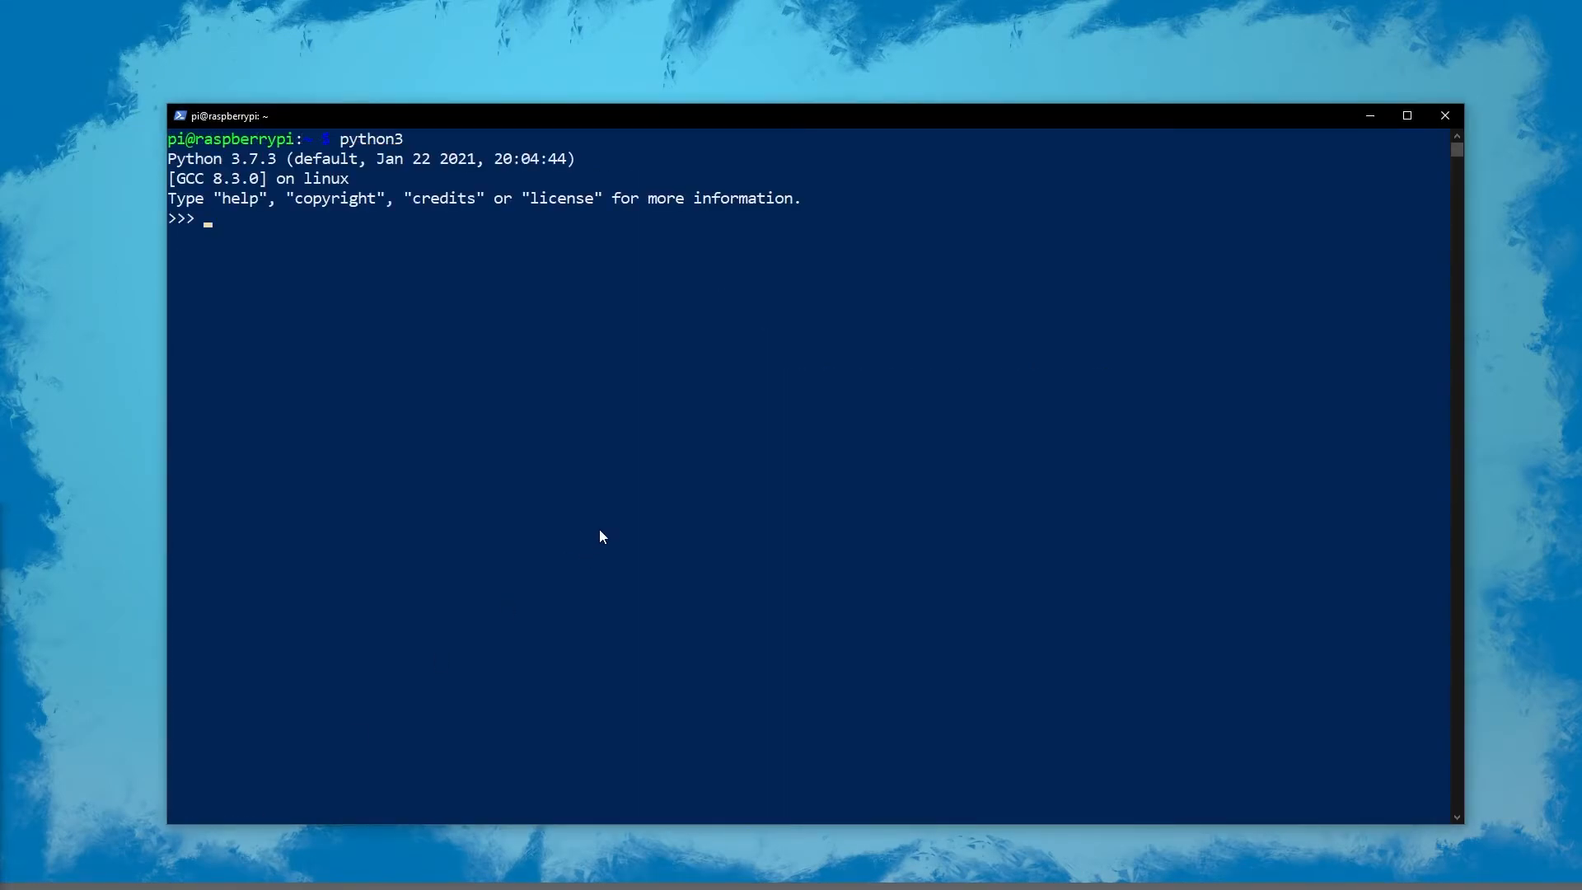
text(import requests)
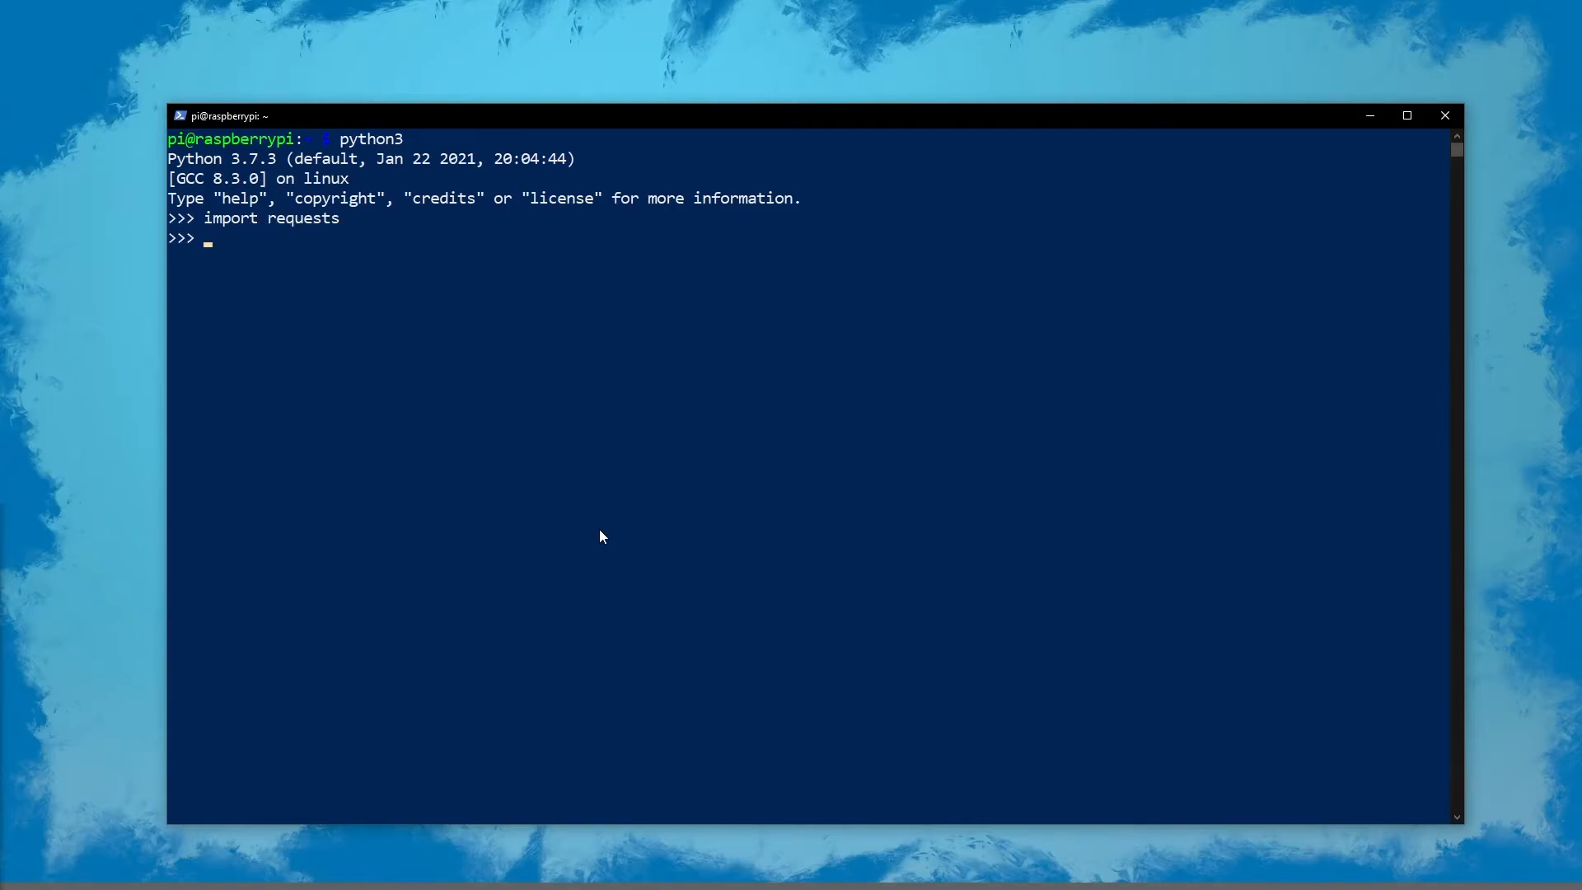
text(url)
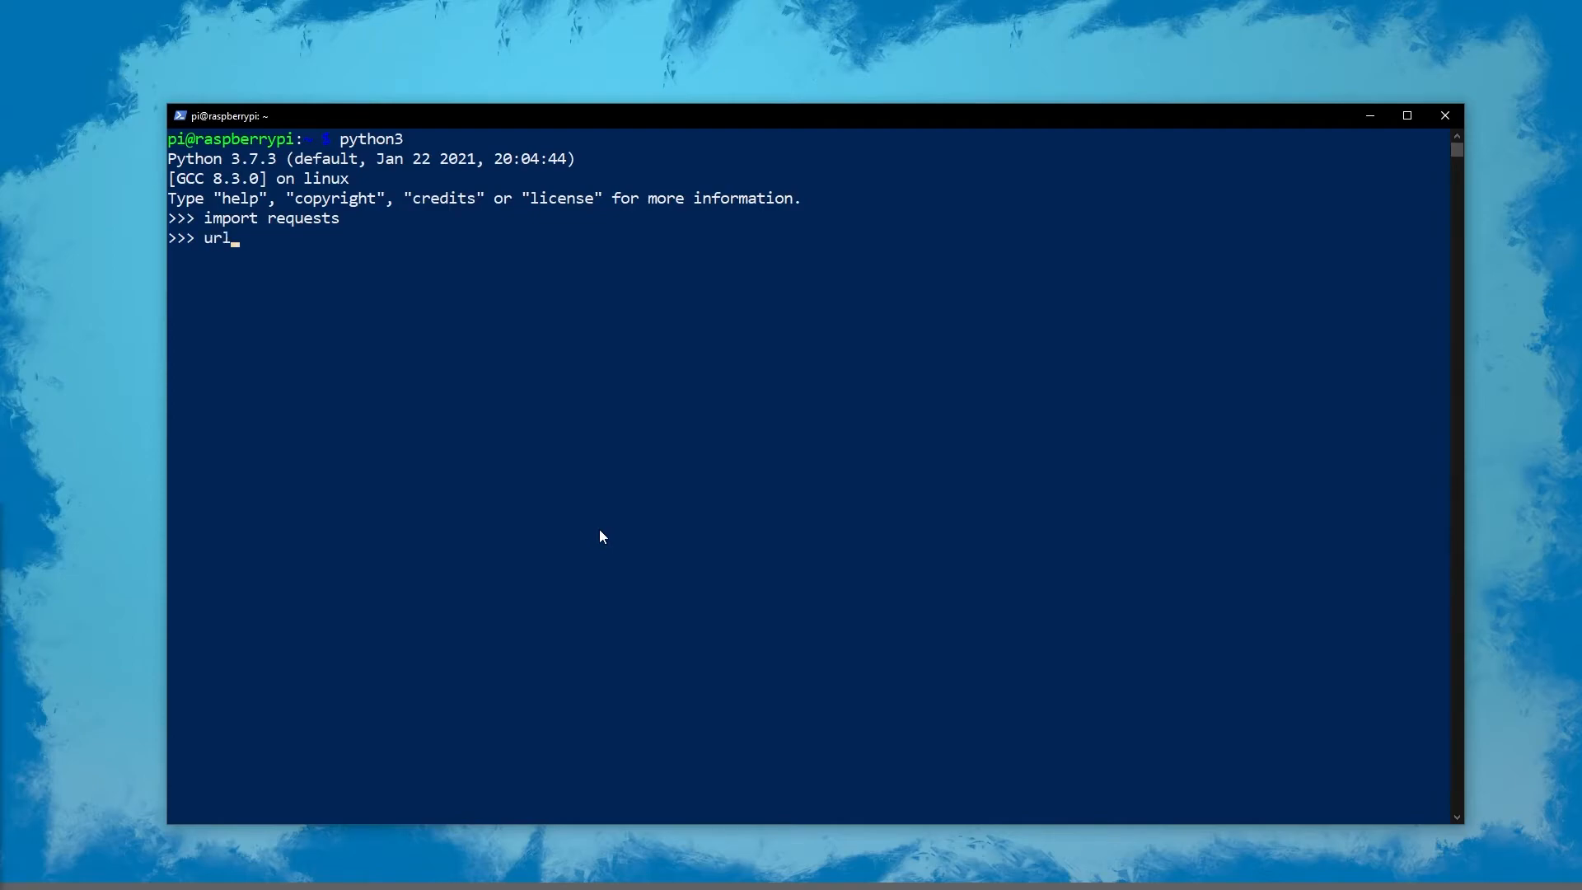
text(= "http://b)
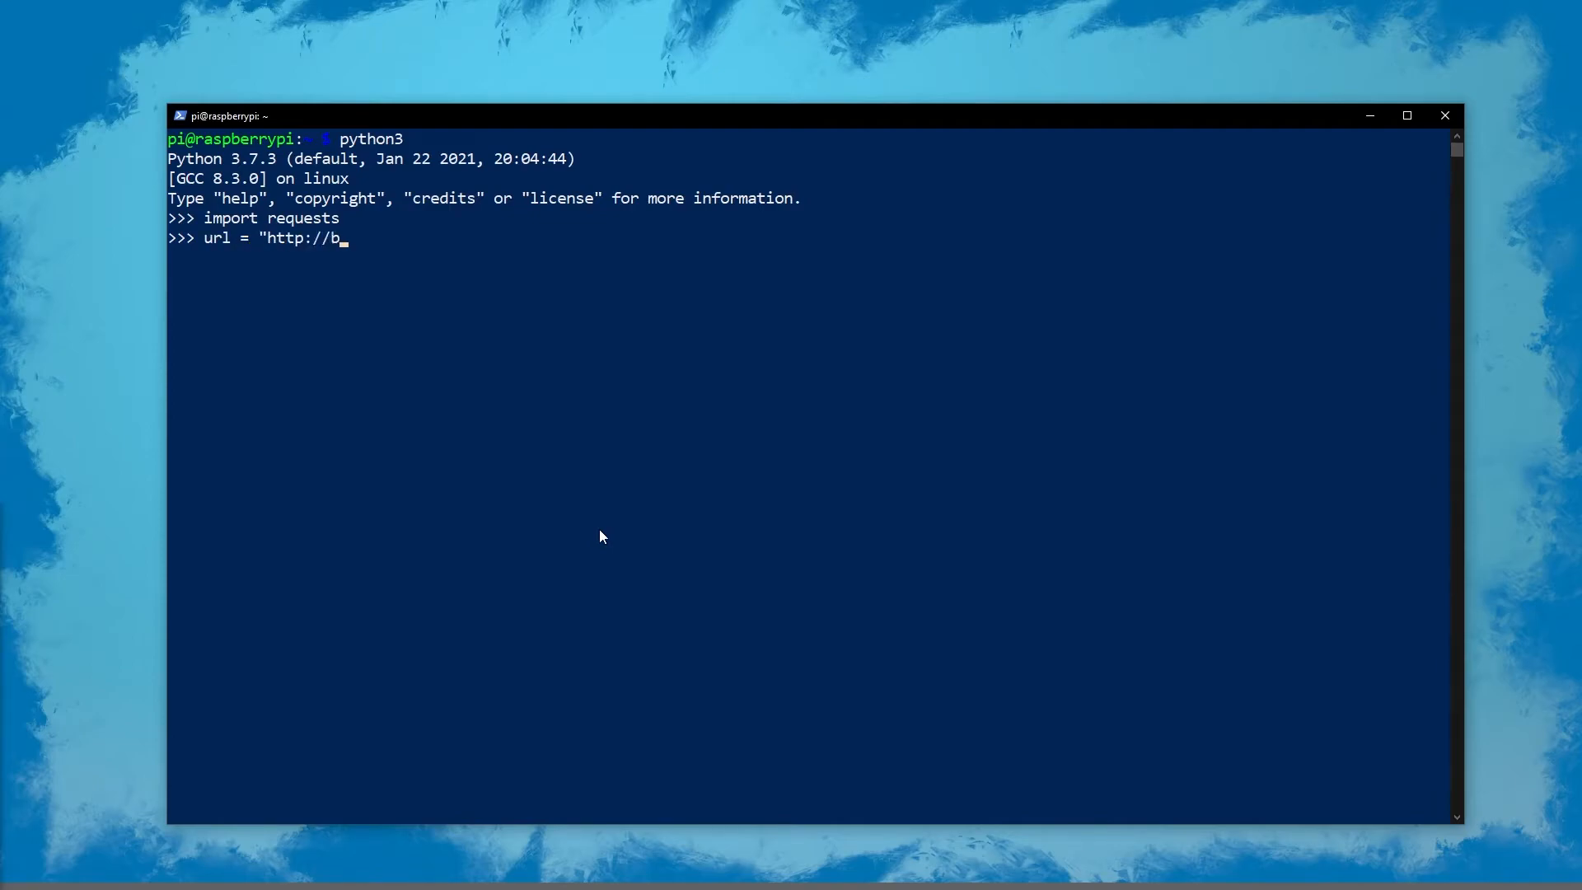
text(ush.bluehippo.tech/message?)
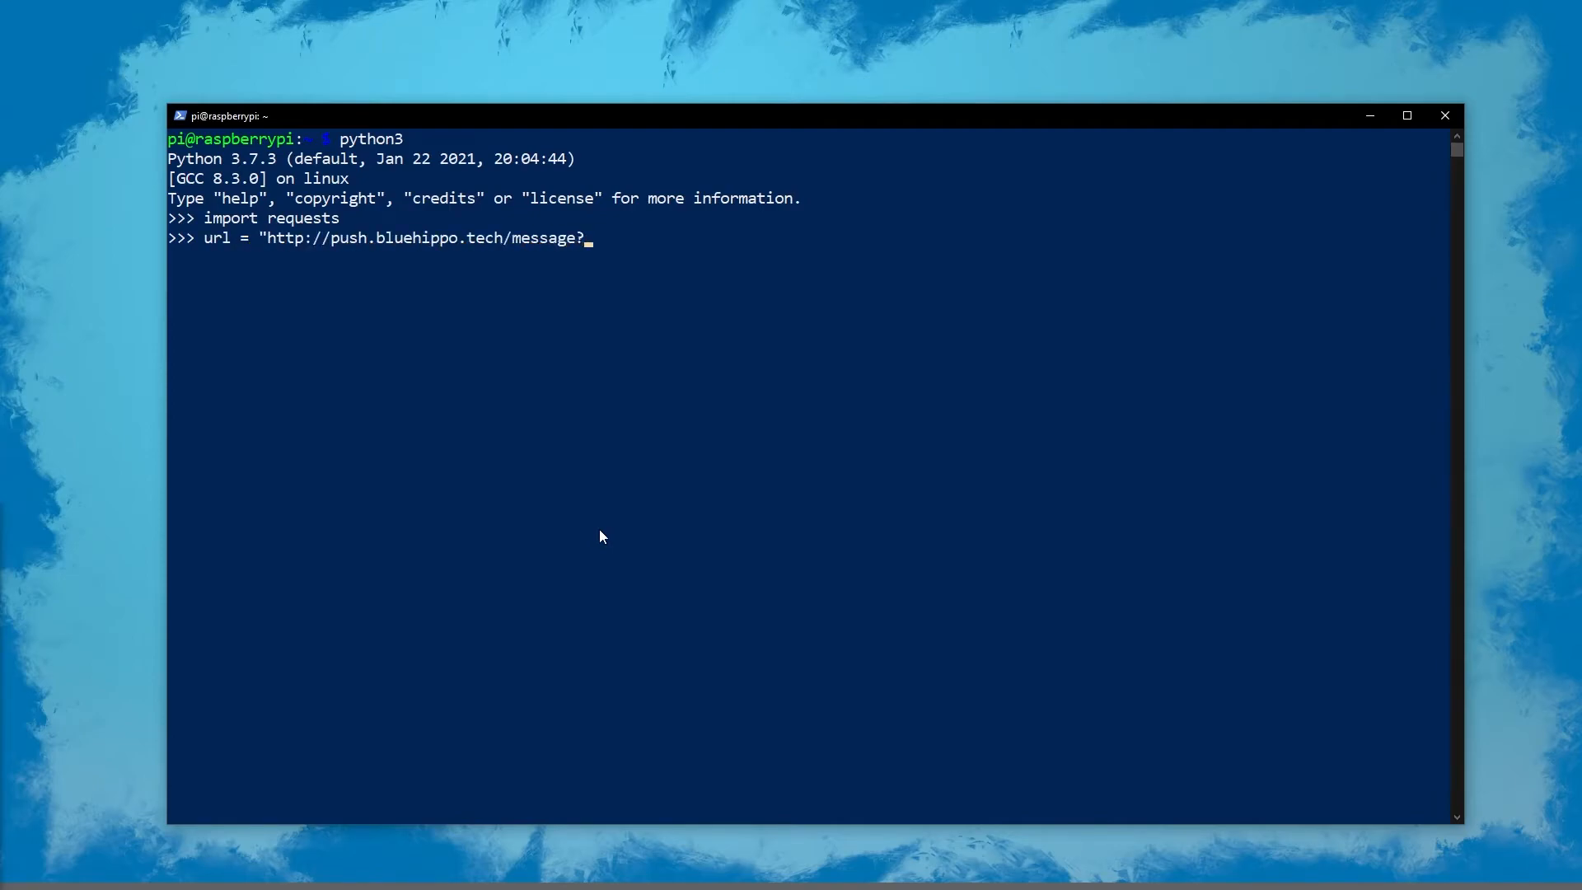
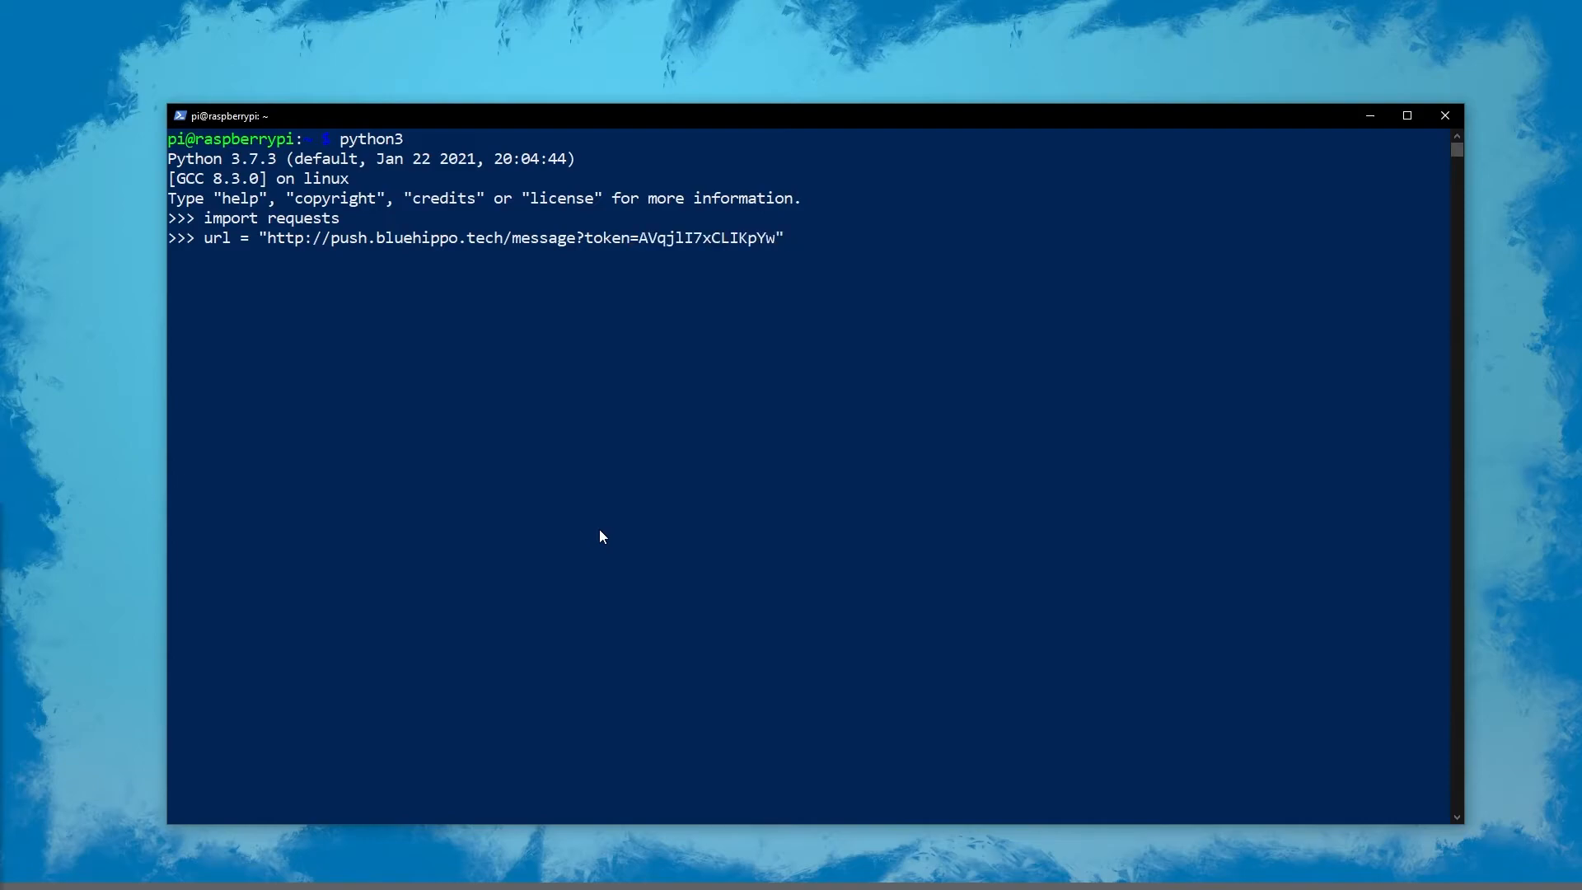
- Define data titled 'Title goes here', post it twice with requests, then quit Python
text(data = {)
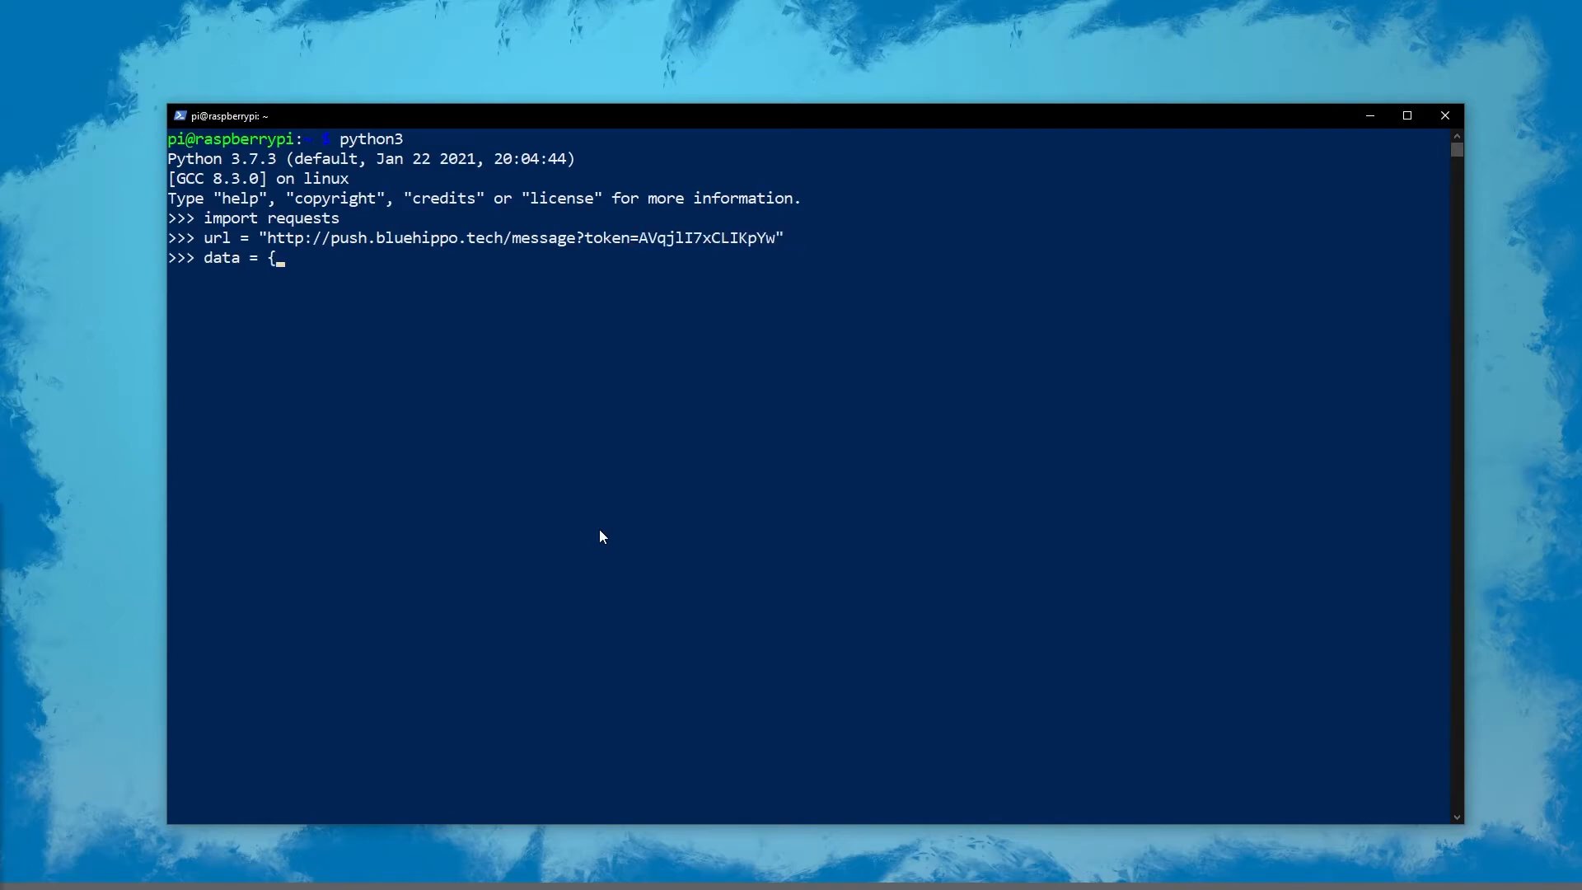
text("title":"Titl)
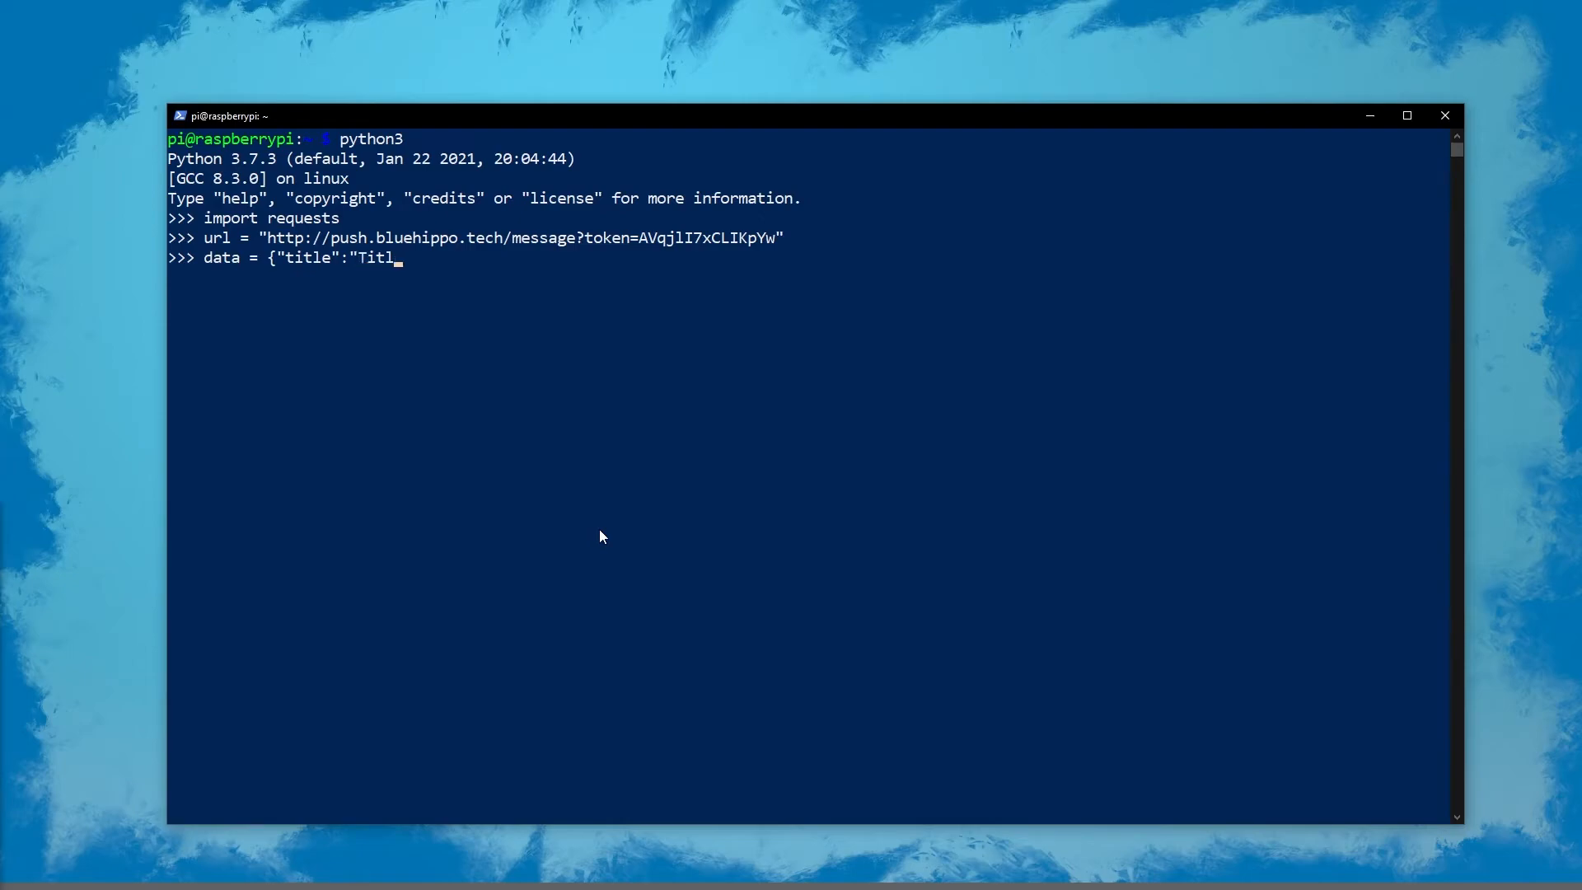
text(e goes here", "m)
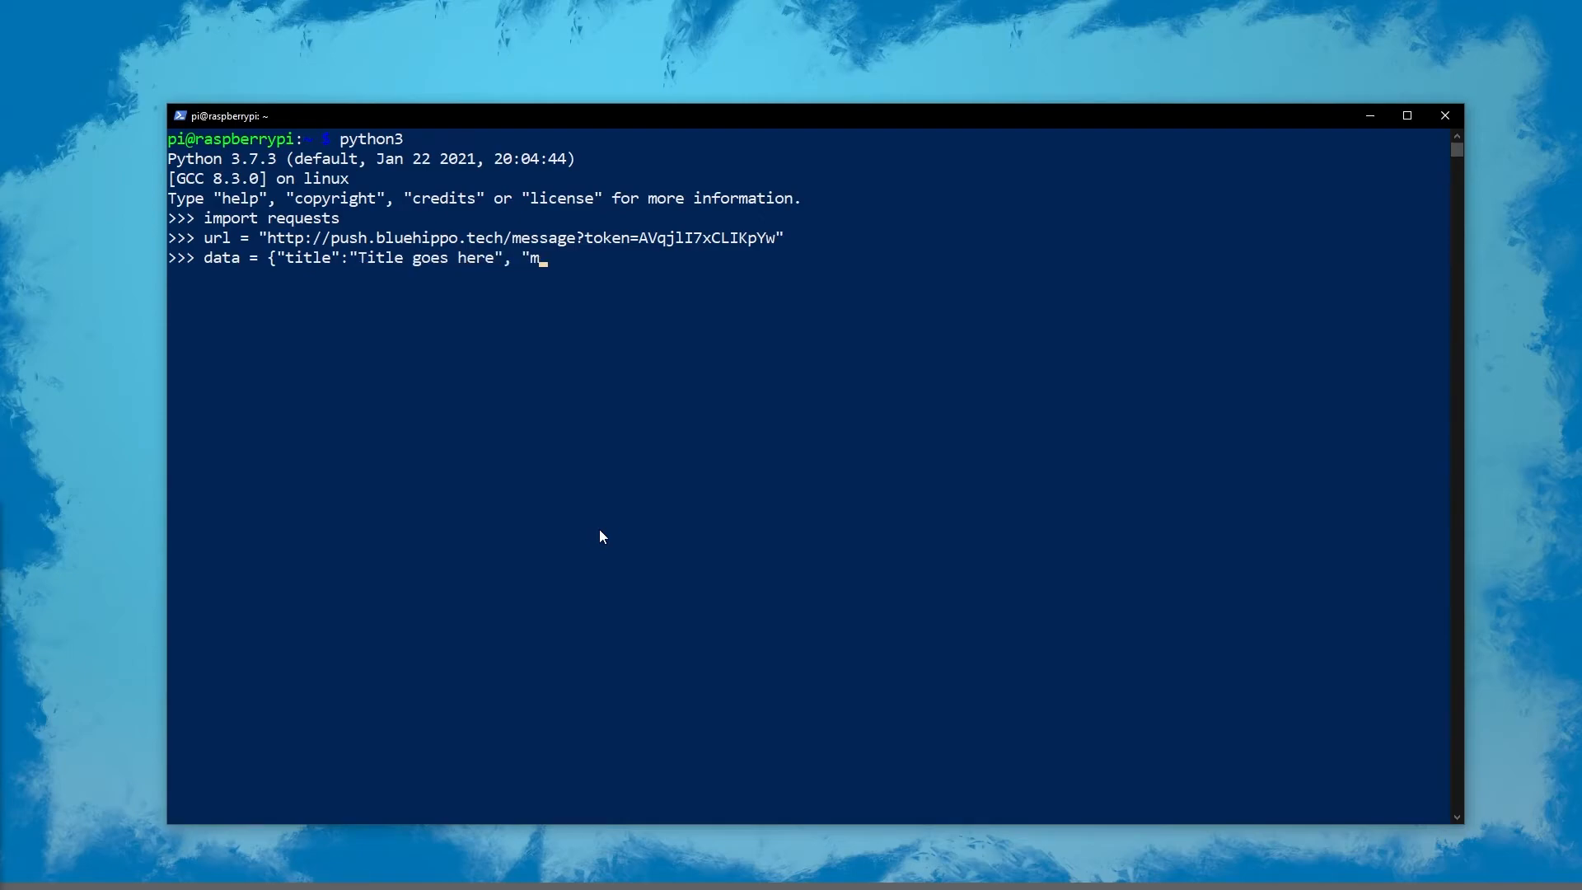
text(essage":"Message text goes here)
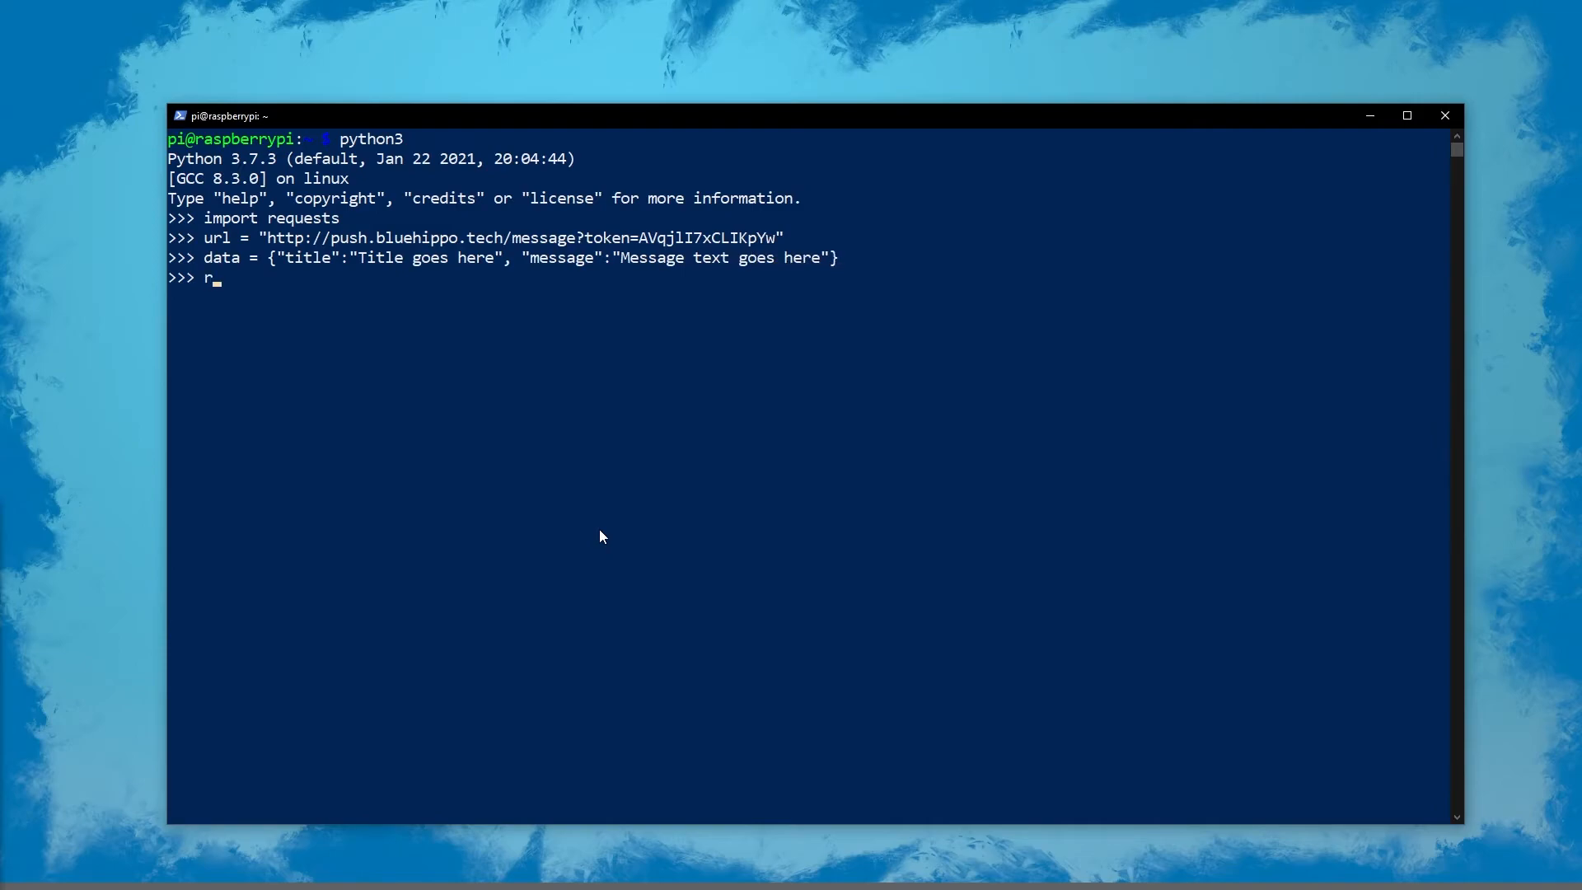
text(equests.post)
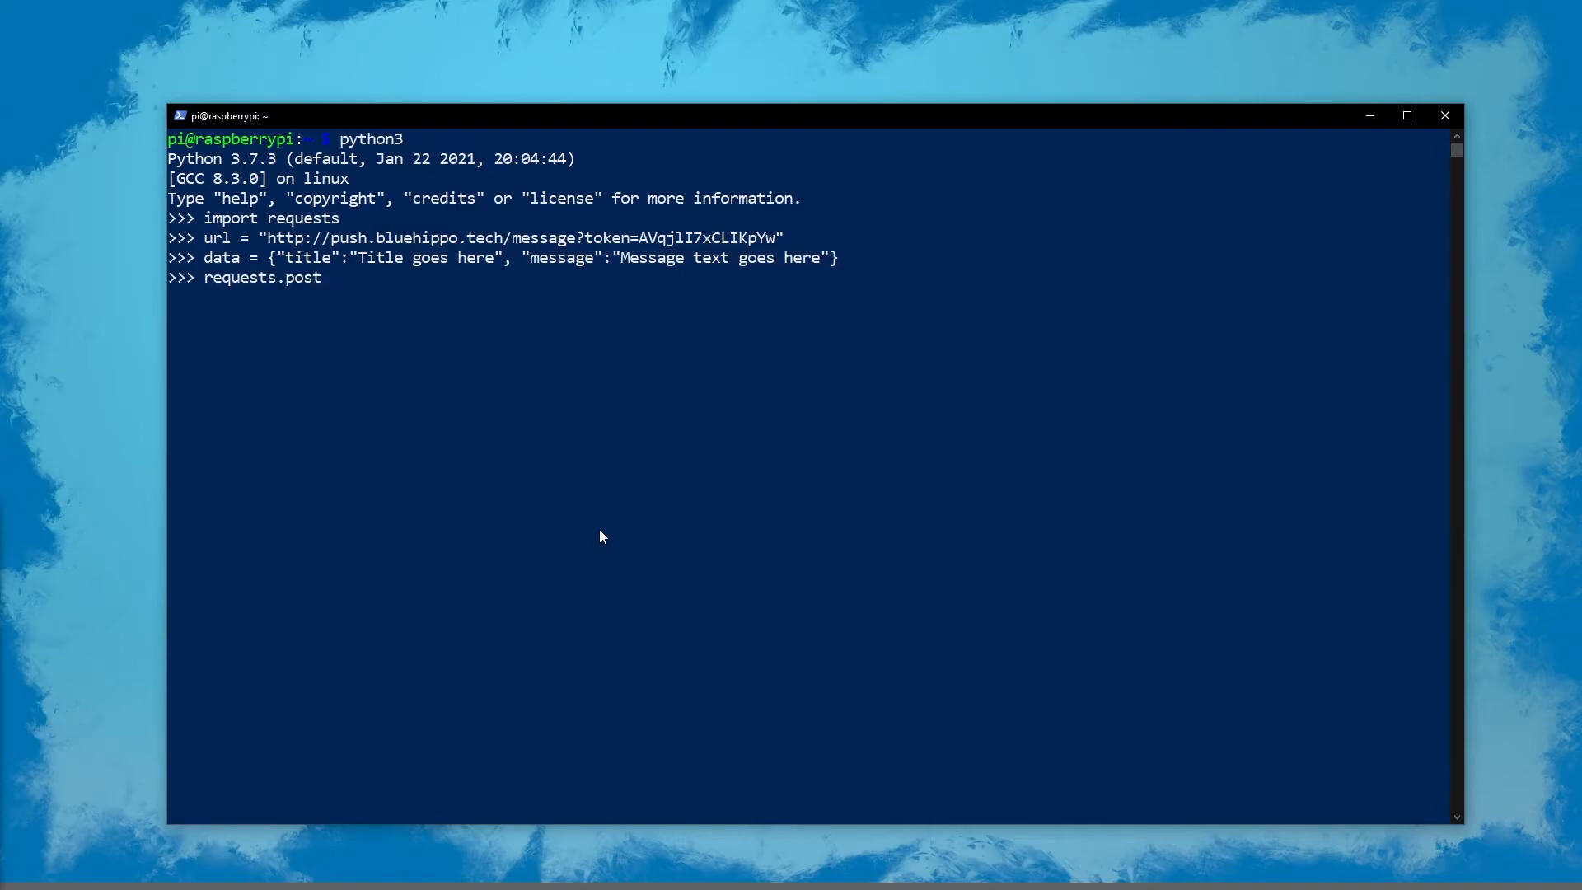
text((url, data))
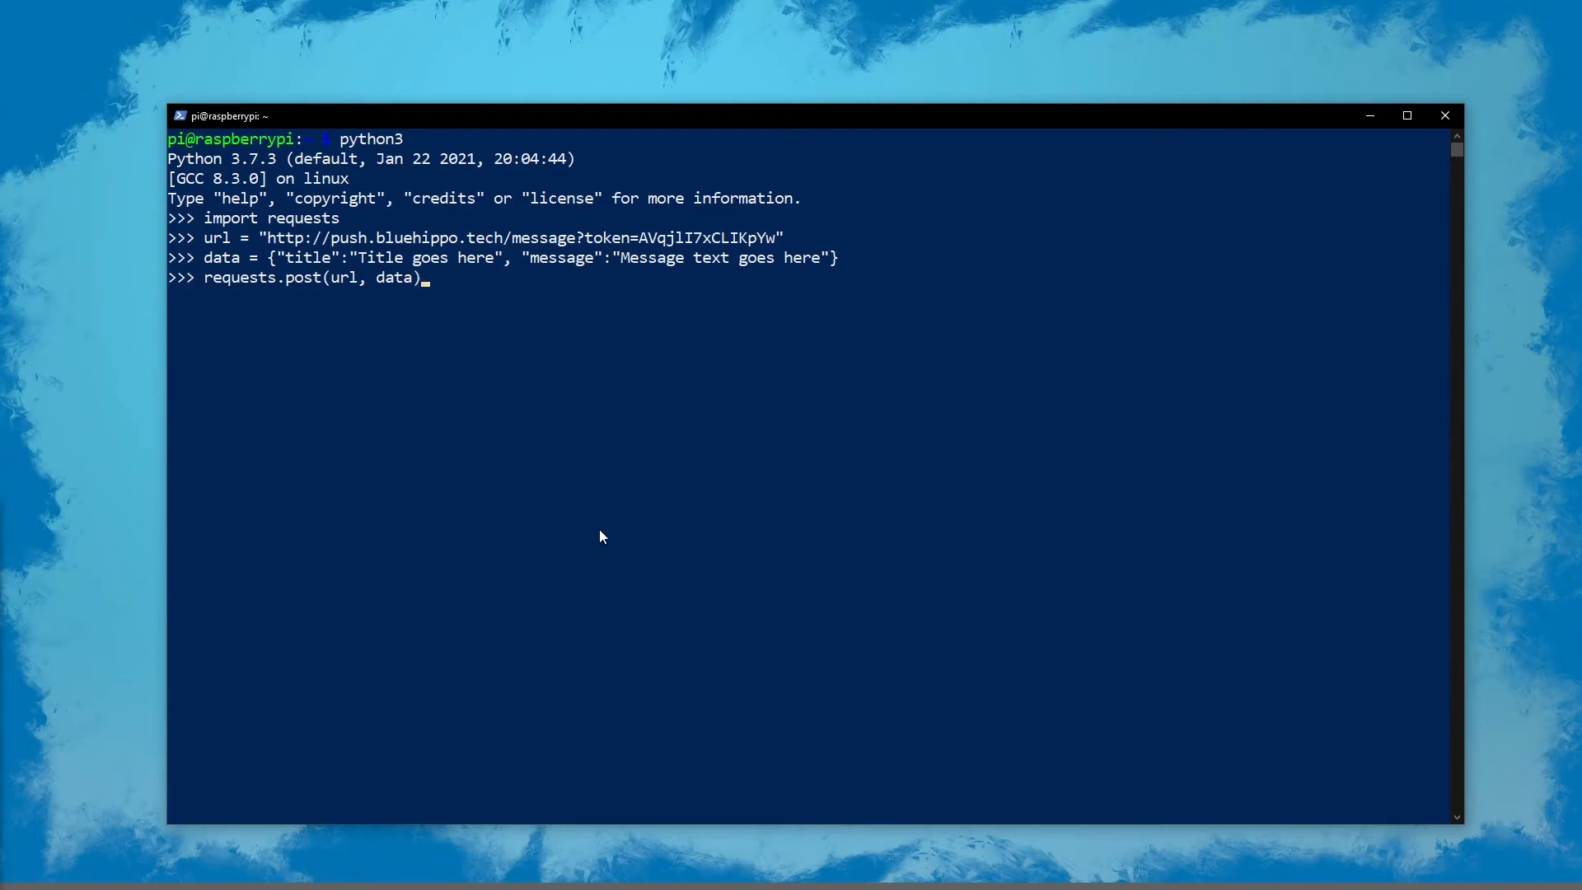
key(Return)
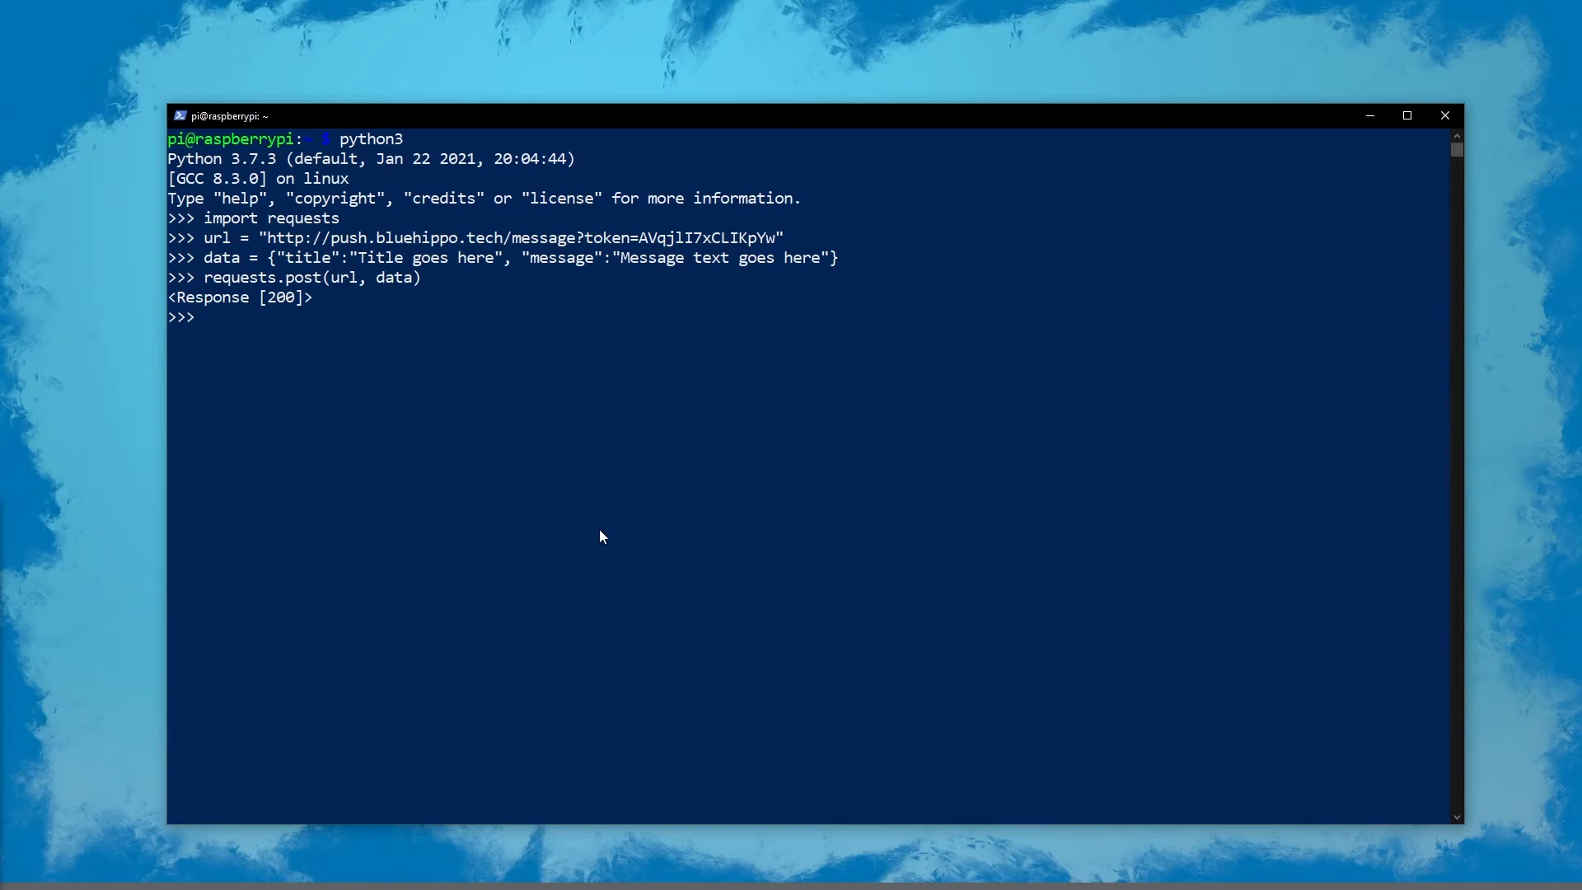
key(Return)
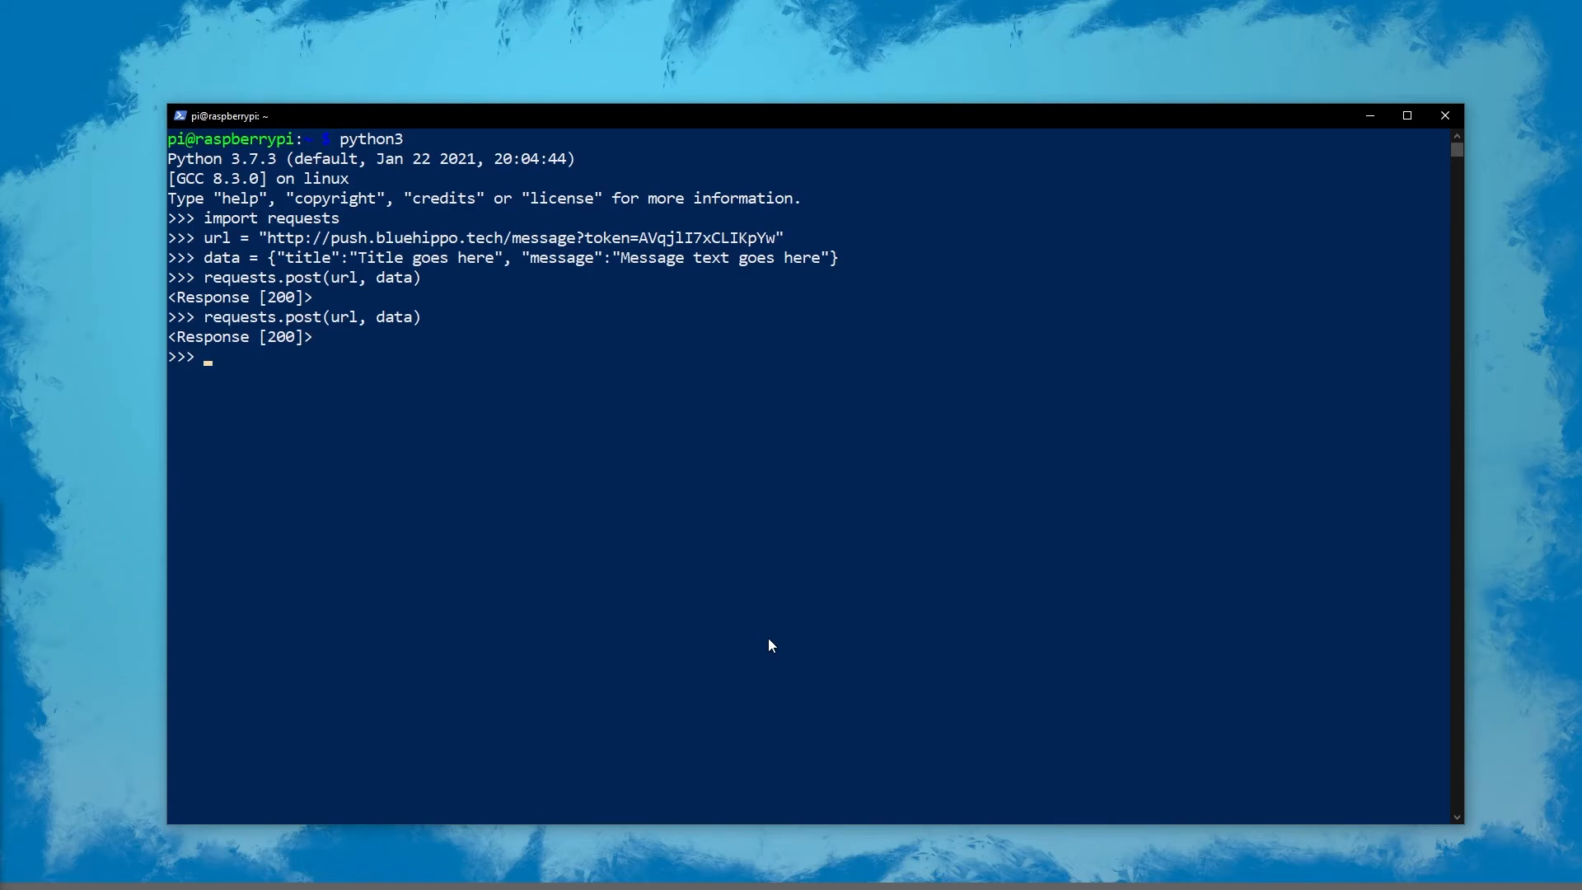
text(quit()
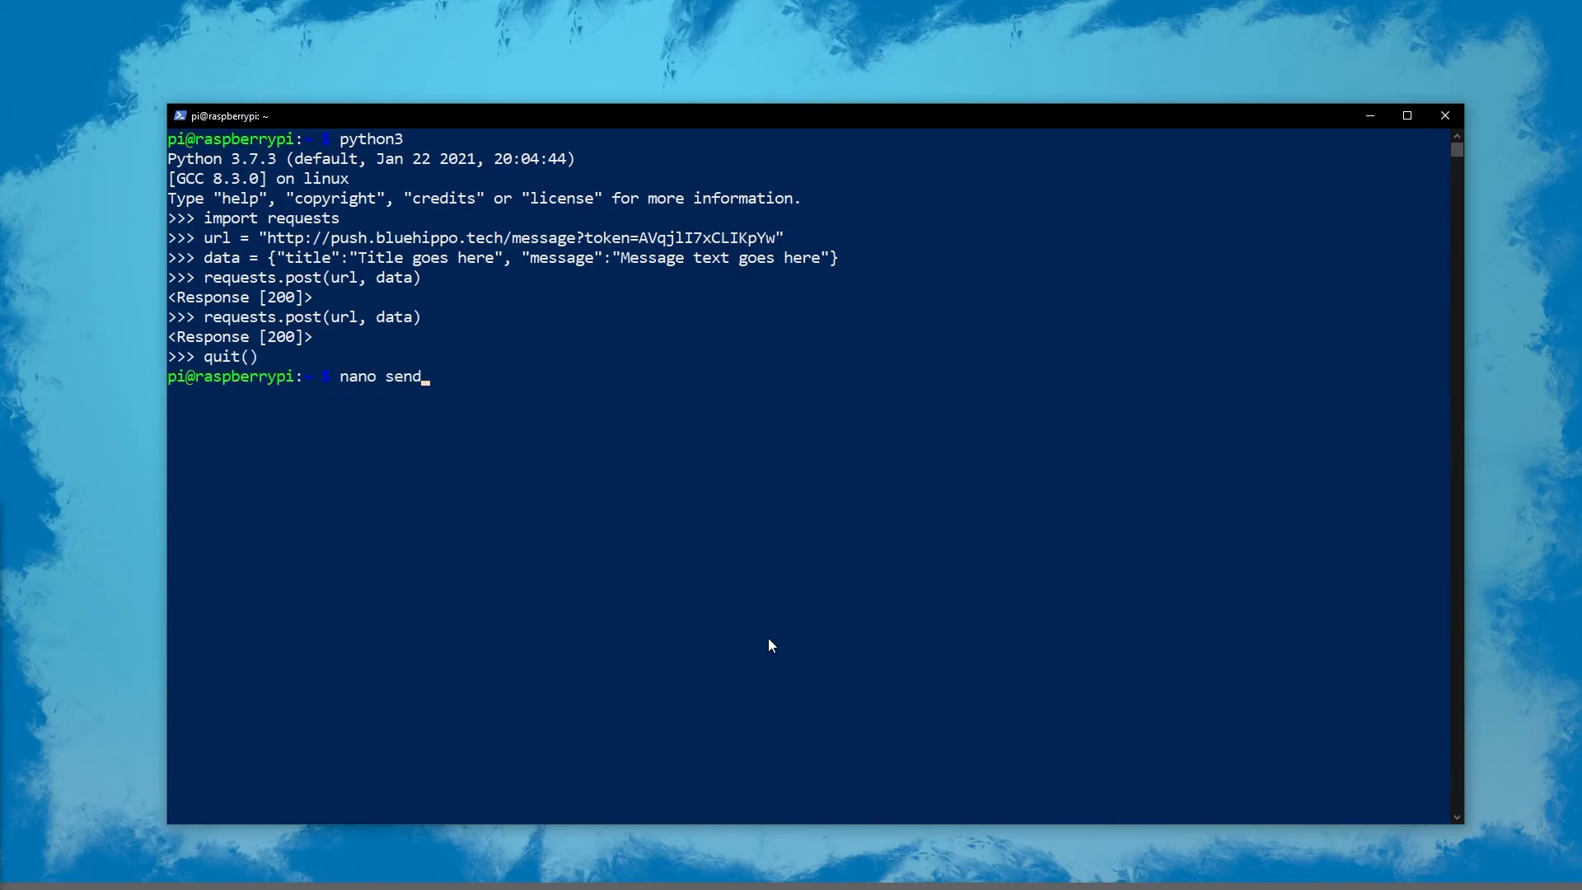
- Run python3 sendPush.py to send a test push and get a 200 response
text(Push.py)
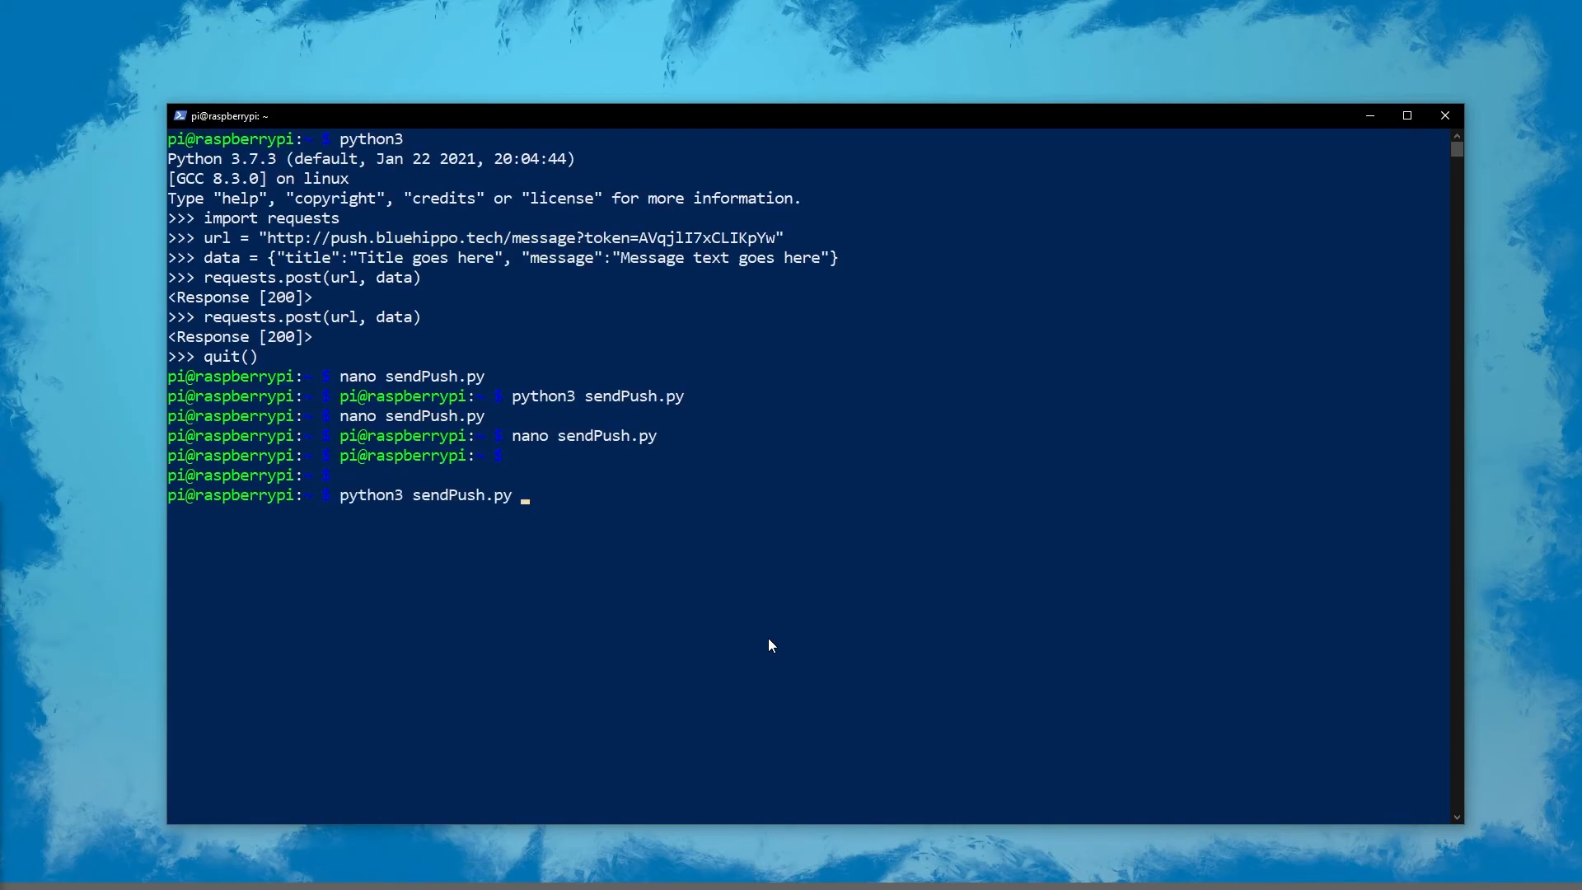
key(Return)
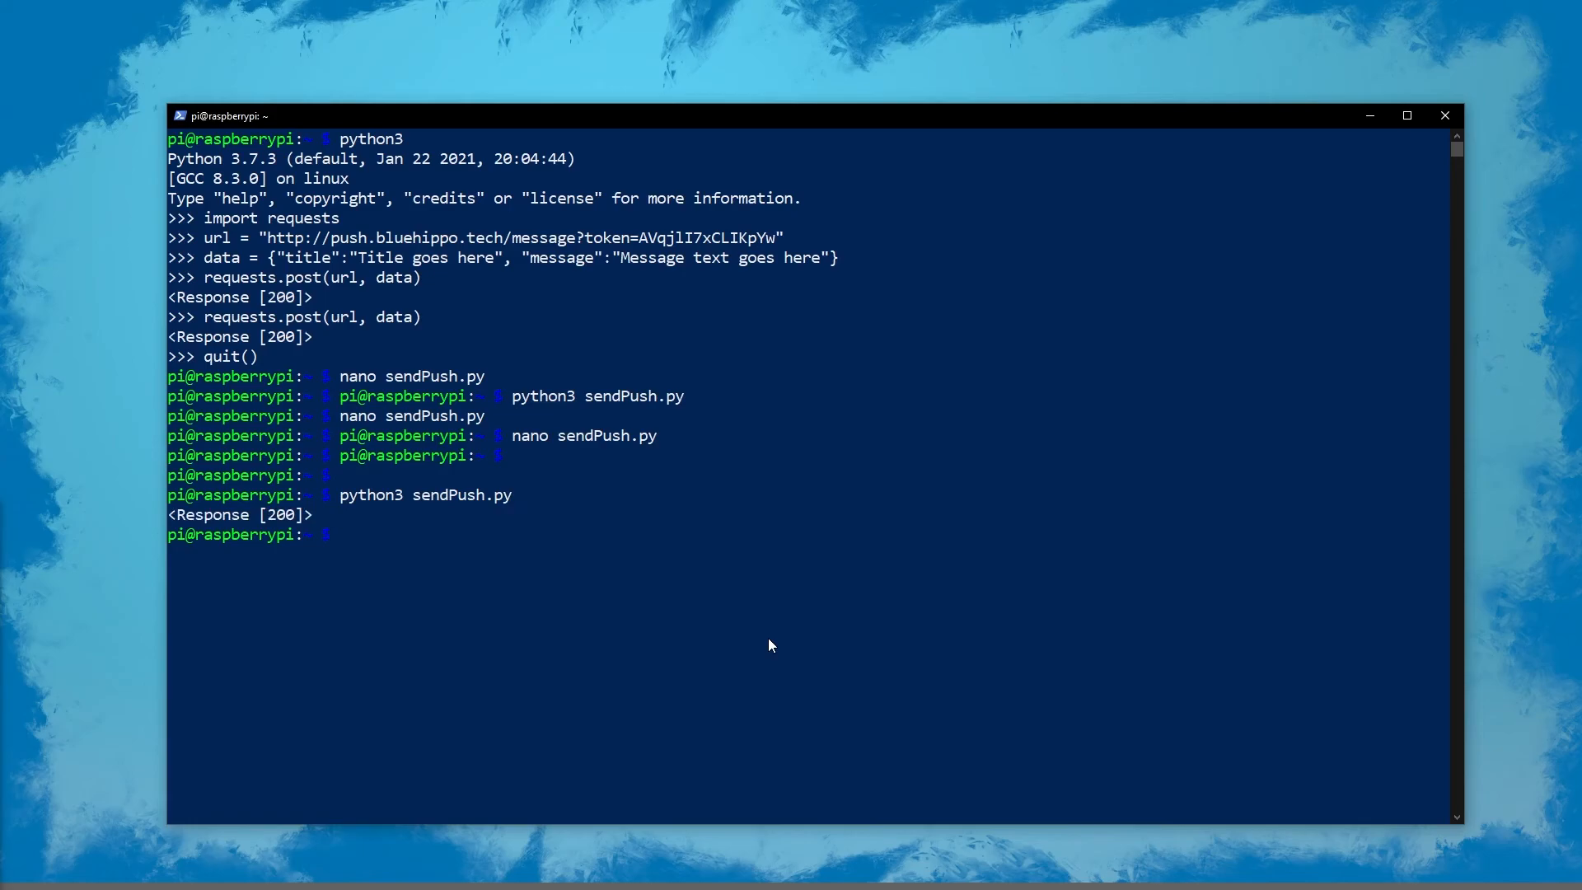